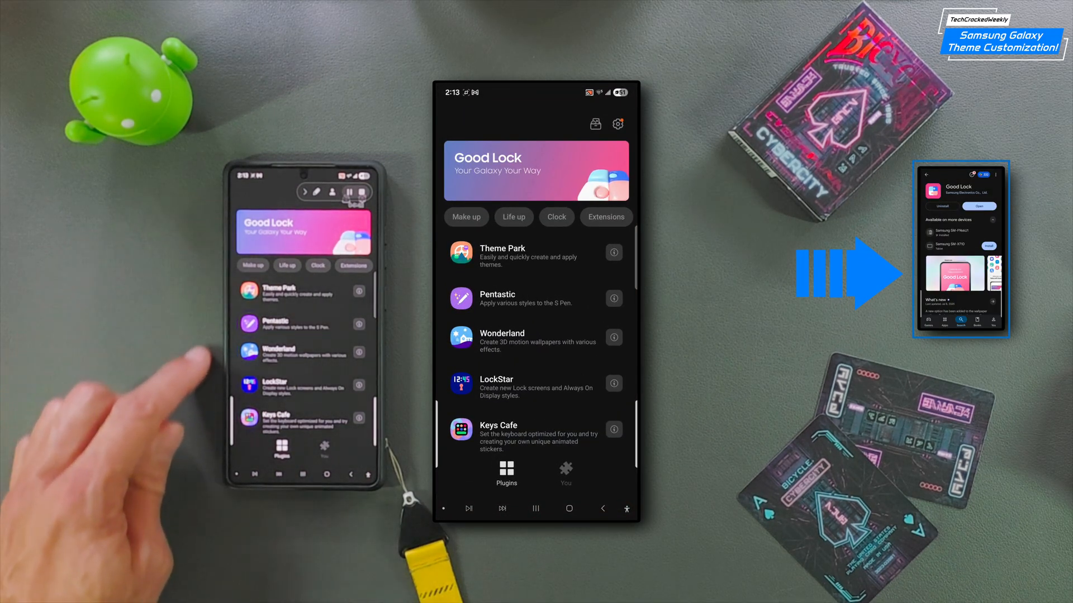
Scroll through Good Lock and open the Theme Park plugin
scroll(down, 3)
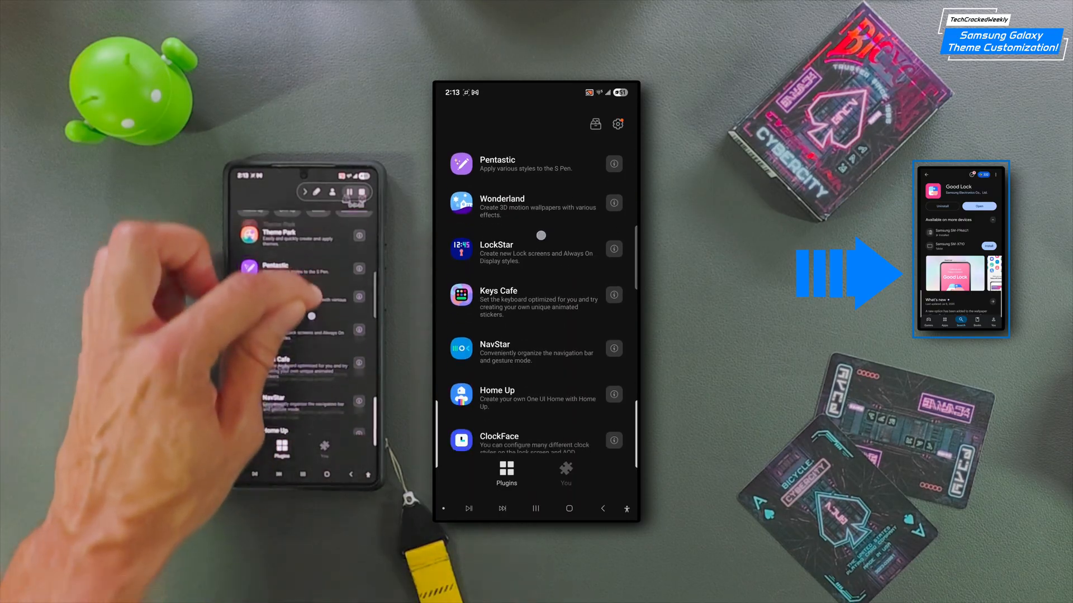
scroll(down, 3)
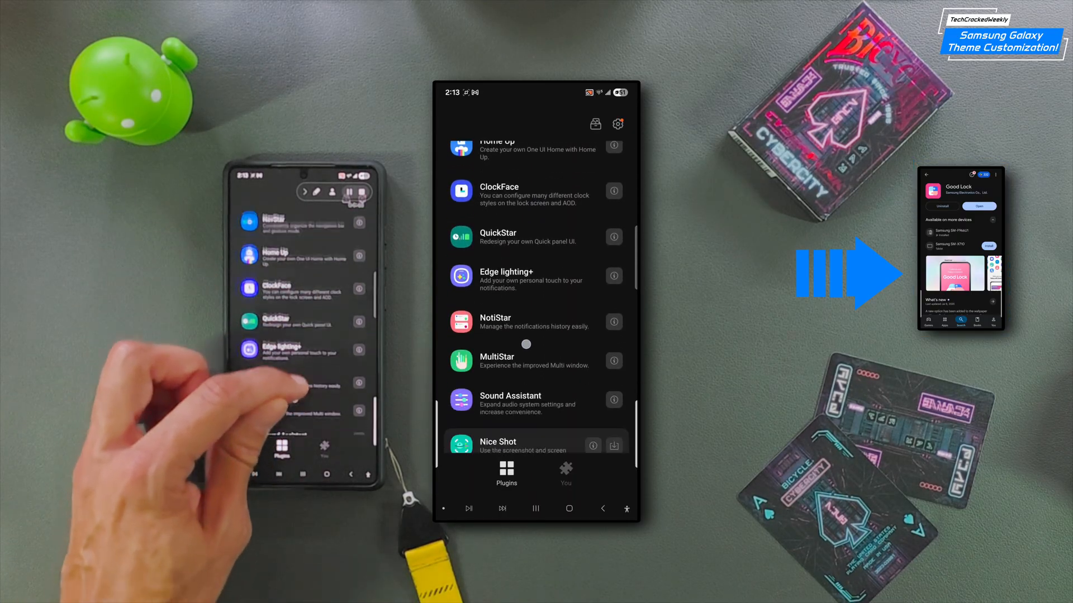
scroll(down, 3)
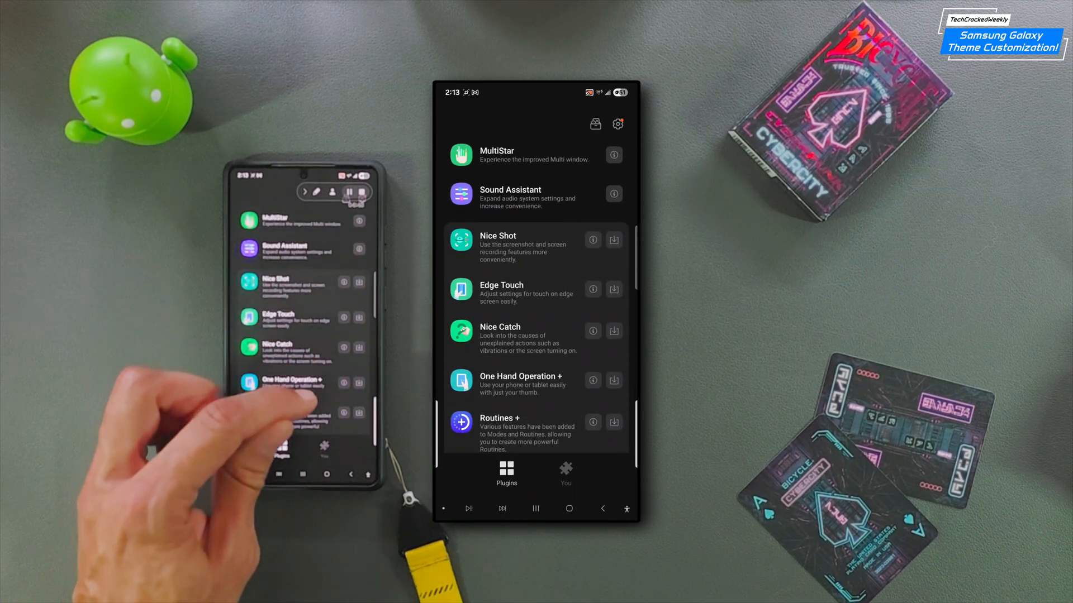
scroll(down, 3)
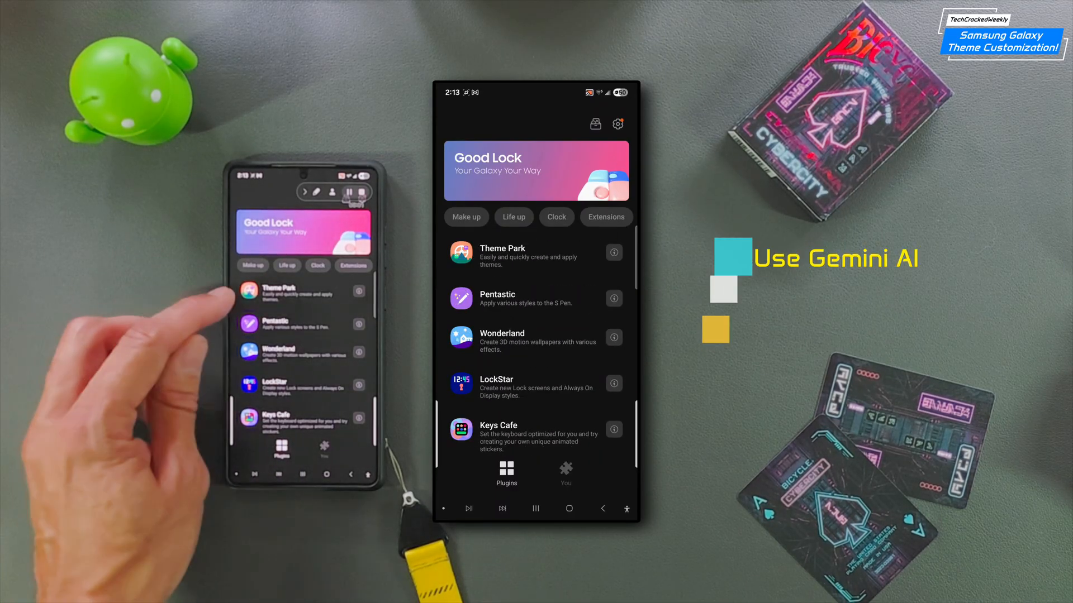
scroll(down, 3)
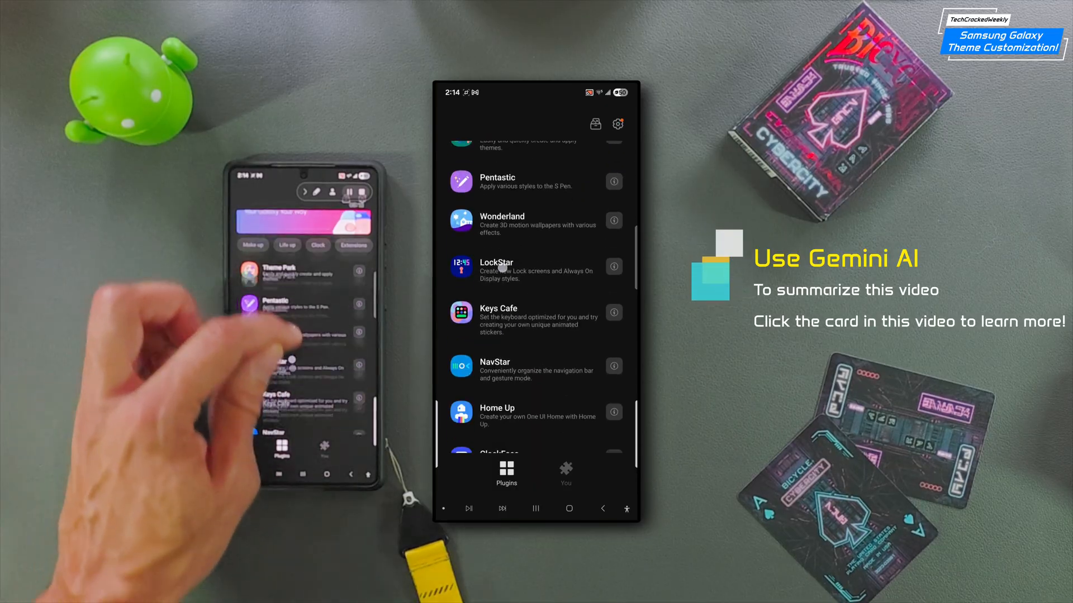
scroll(down, 3)
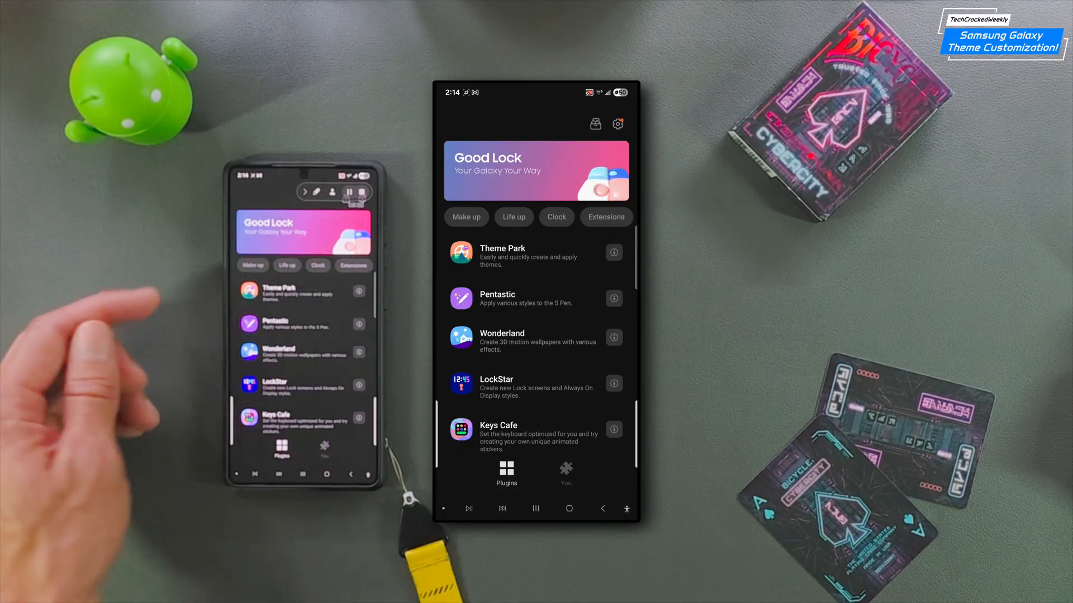
click(502, 253)
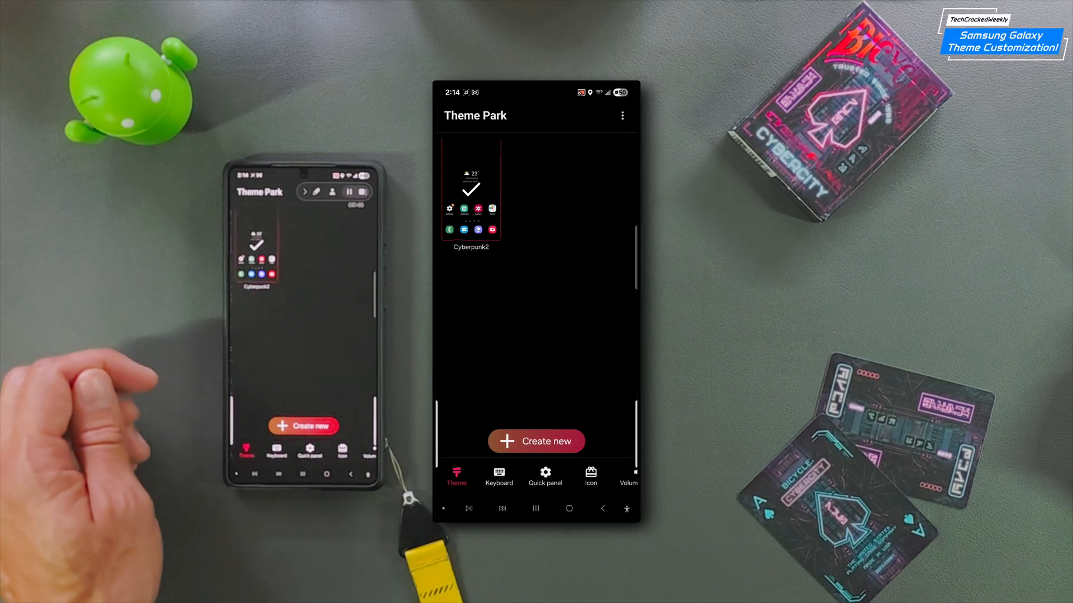
Preview the Cyberpunk2 theme's Edit/Unapply options, then dismiss the card
click(536, 442)
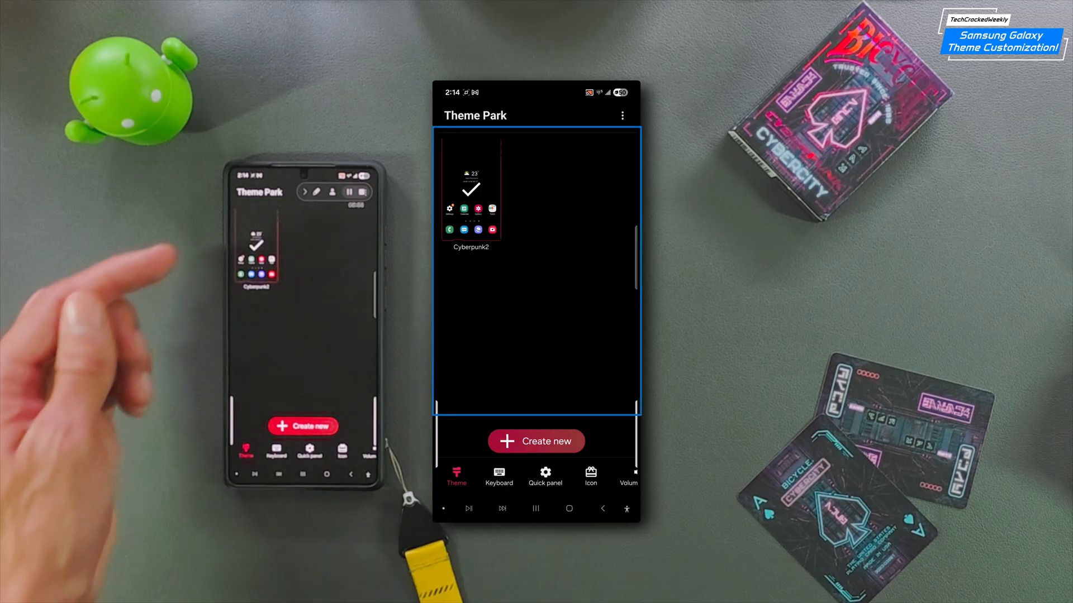
click(470, 192)
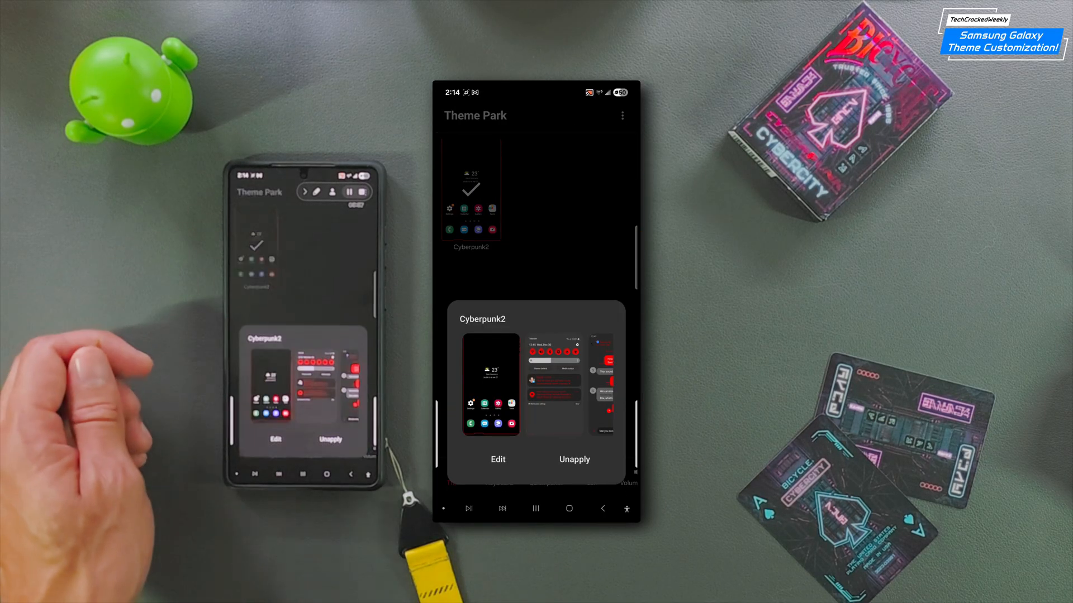
click(497, 459)
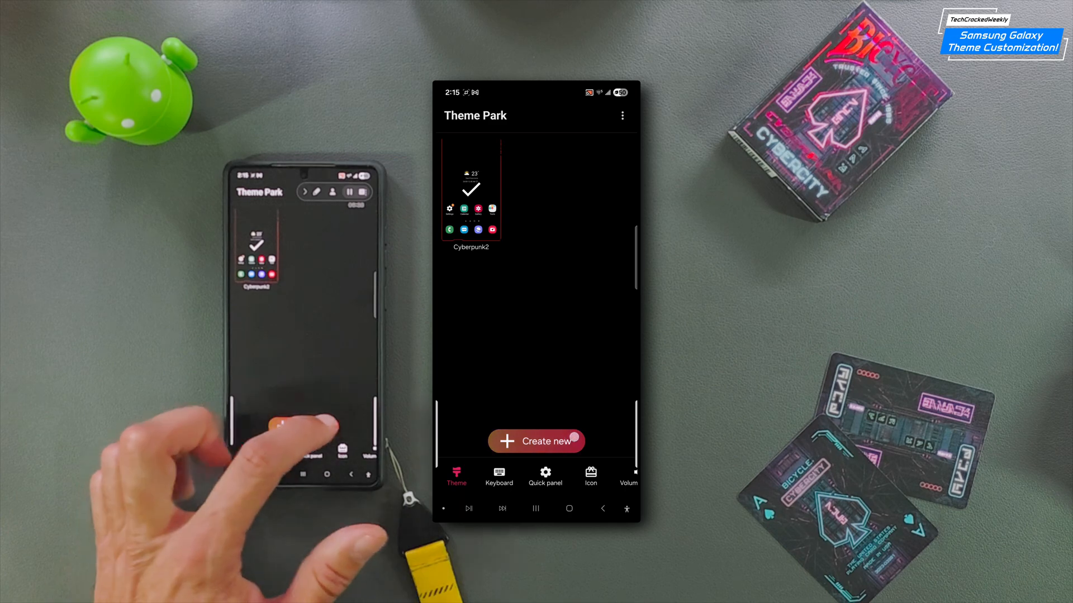
Start a new theme using the purple polygon gallery image as wallpaper
click(536, 441)
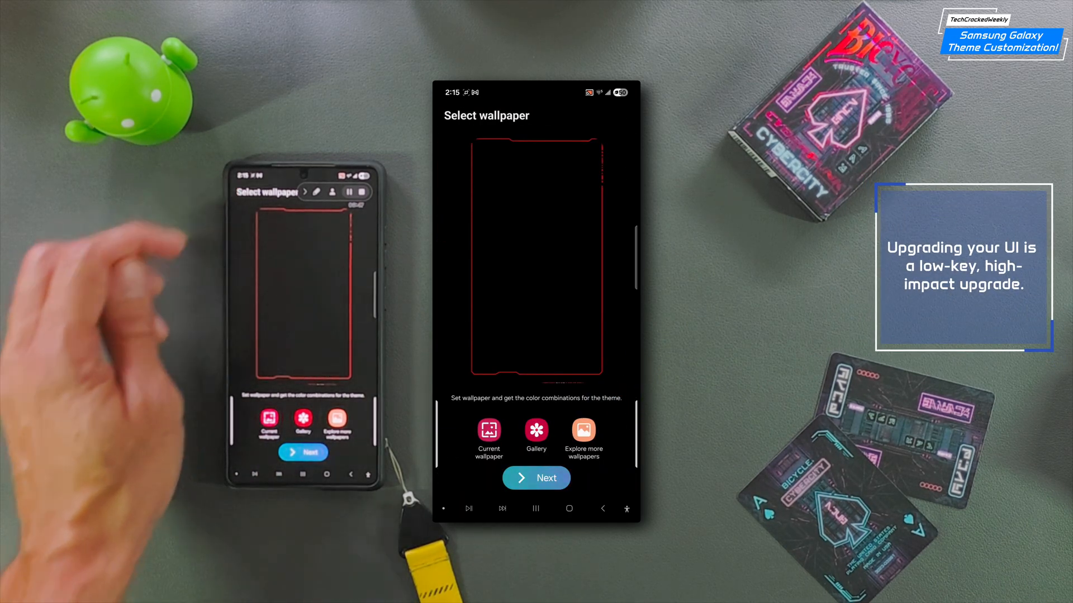
click(535, 478)
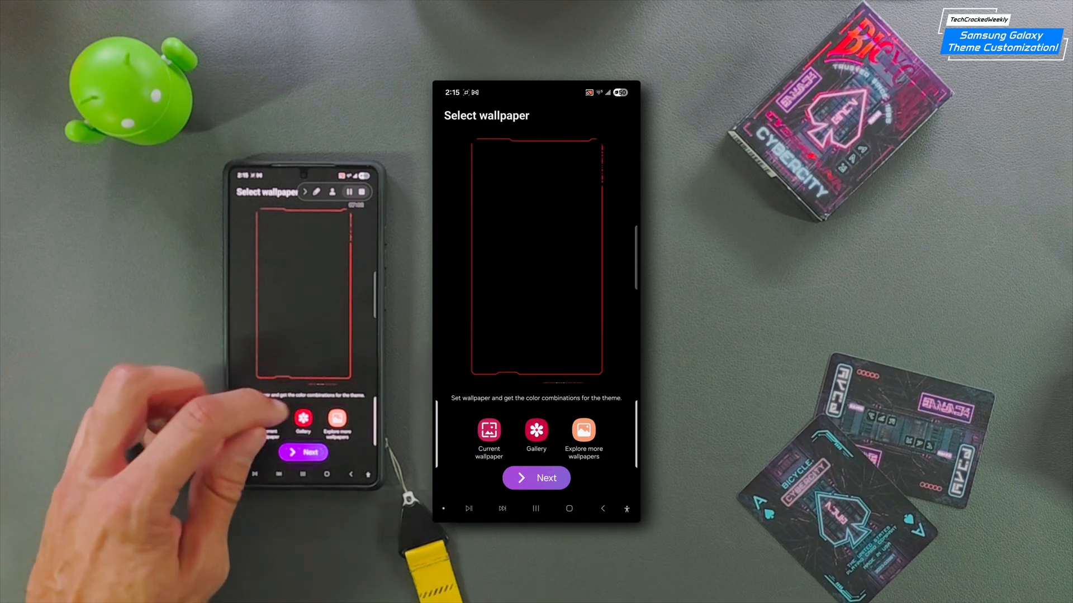
click(536, 432)
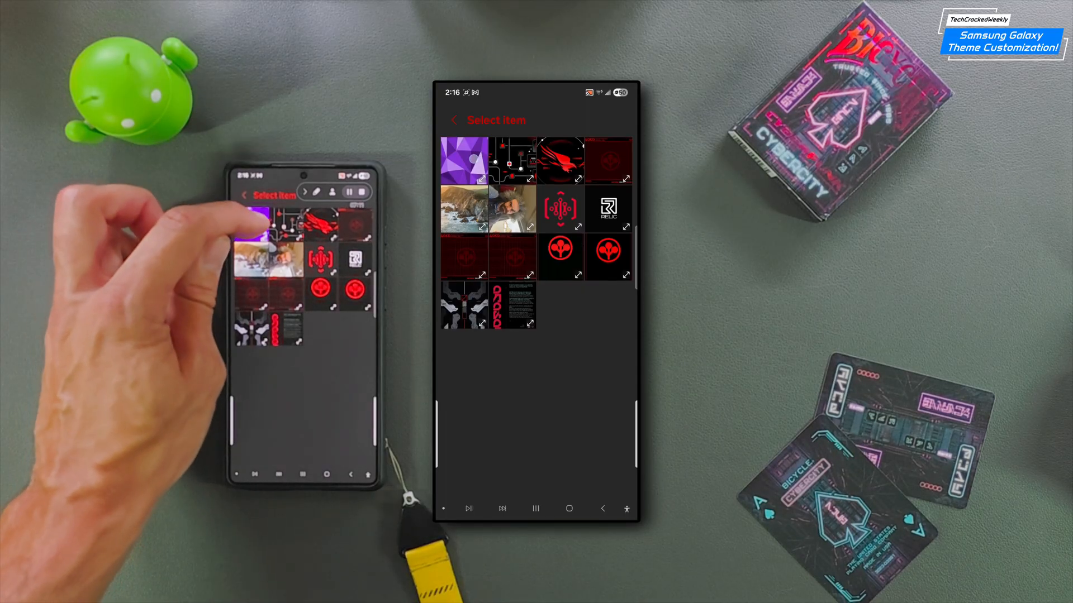
click(464, 161)
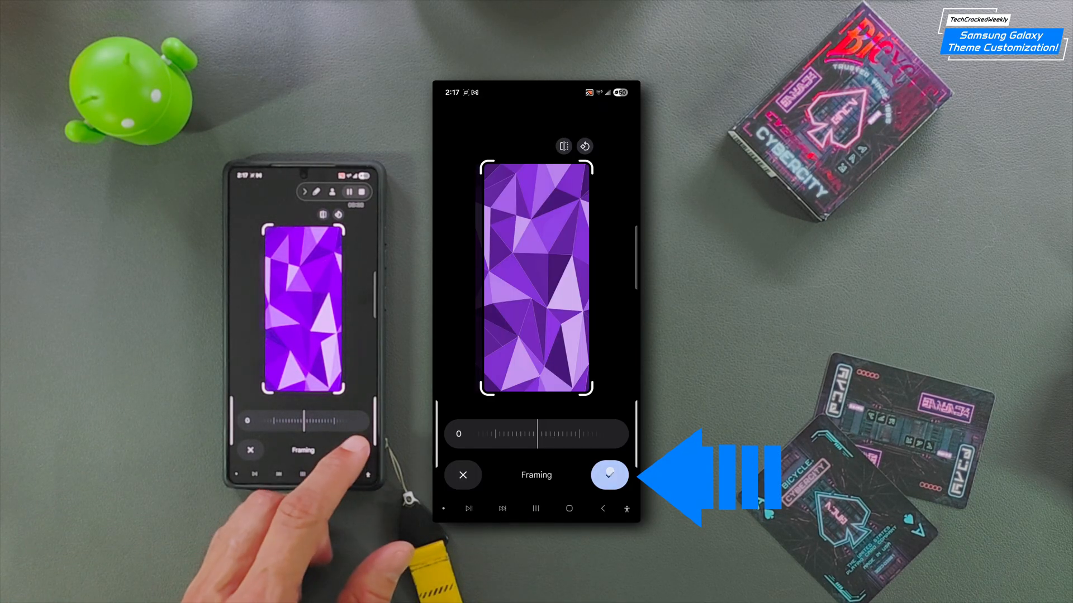
click(608, 475)
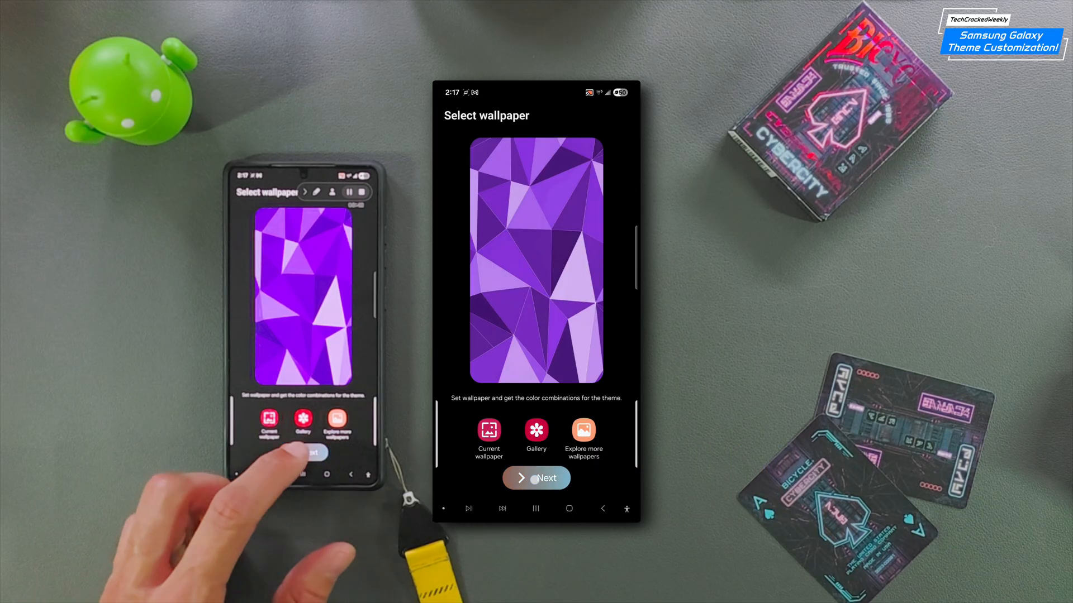
click(535, 478)
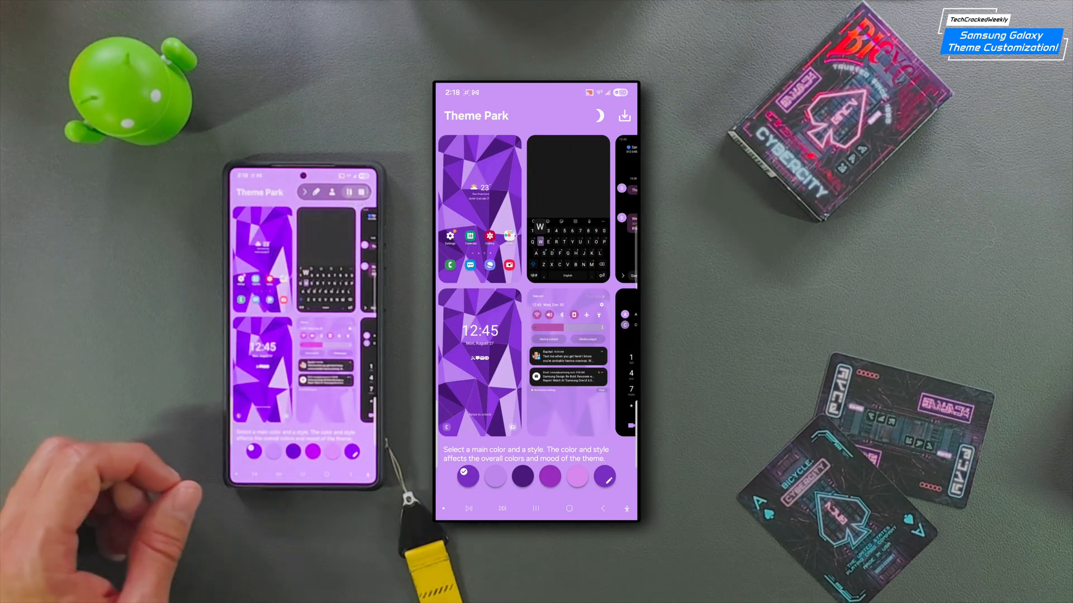
mouse_move(198, 274)
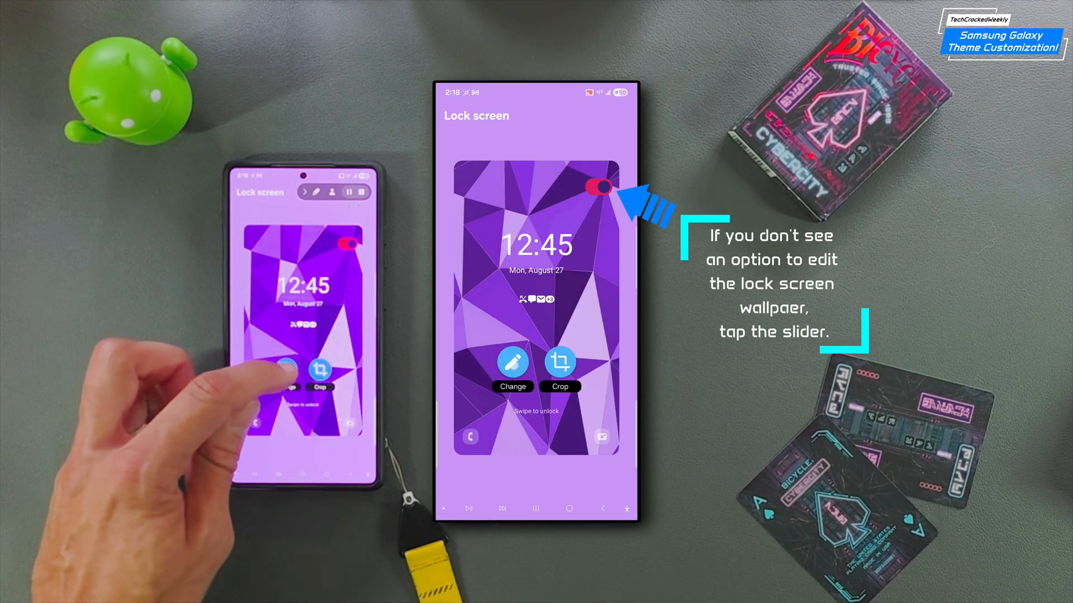
Replace the lock screen wallpaper with the purple polygon image from the Download album
click(512, 361)
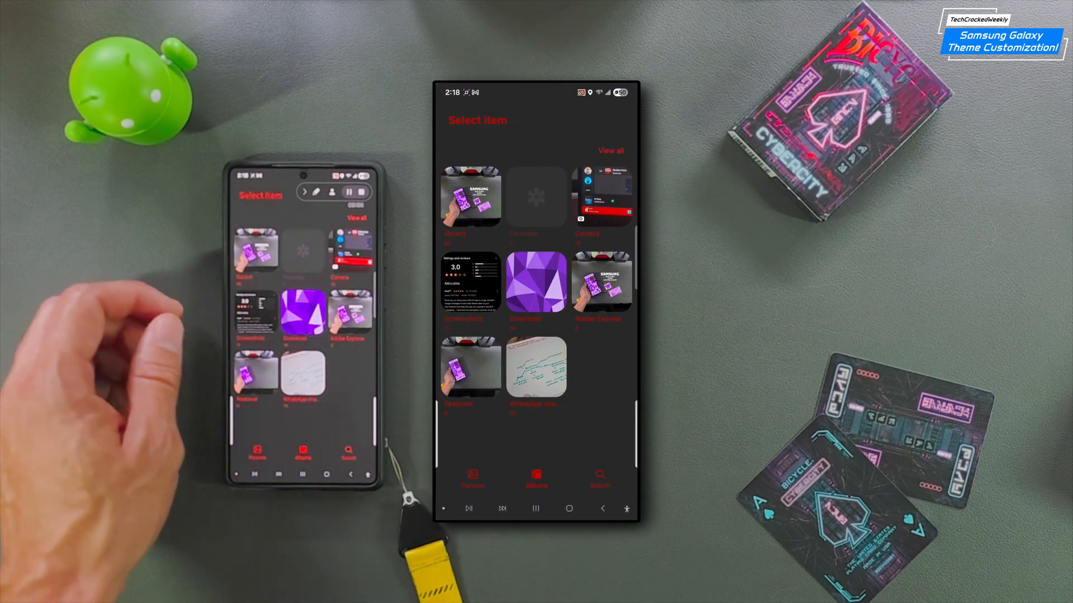
click(609, 151)
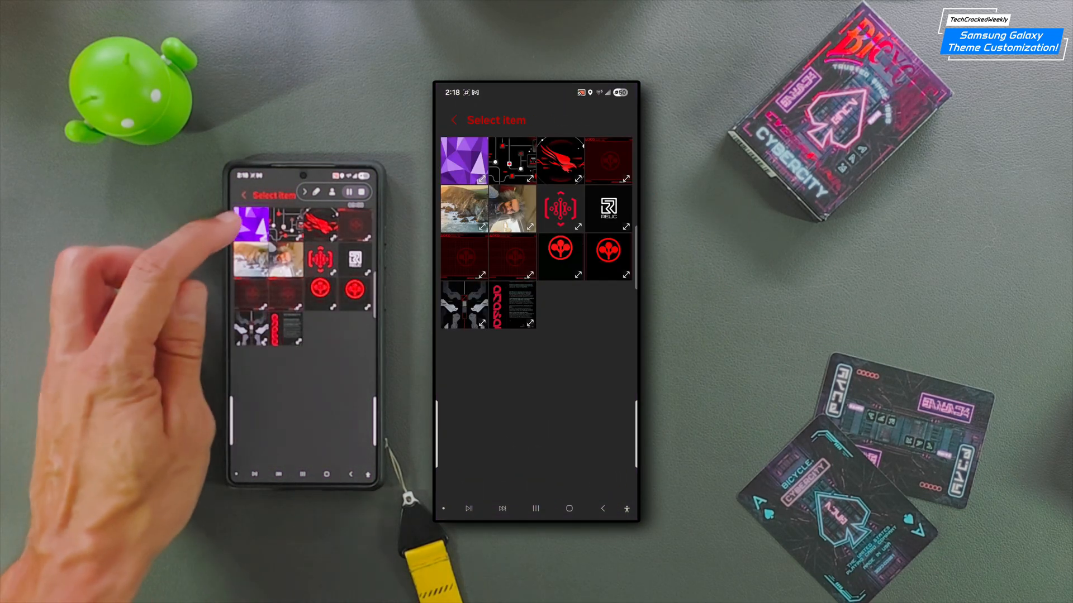
click(463, 161)
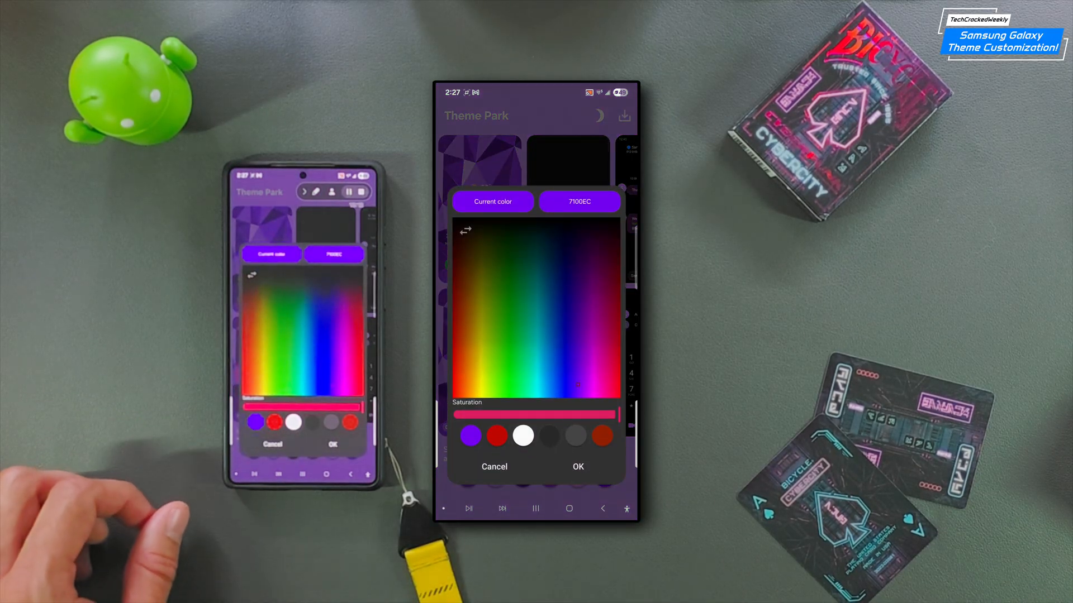
Push saturation to full so the theme colour reads 8800C0, and confirm
click(586, 369)
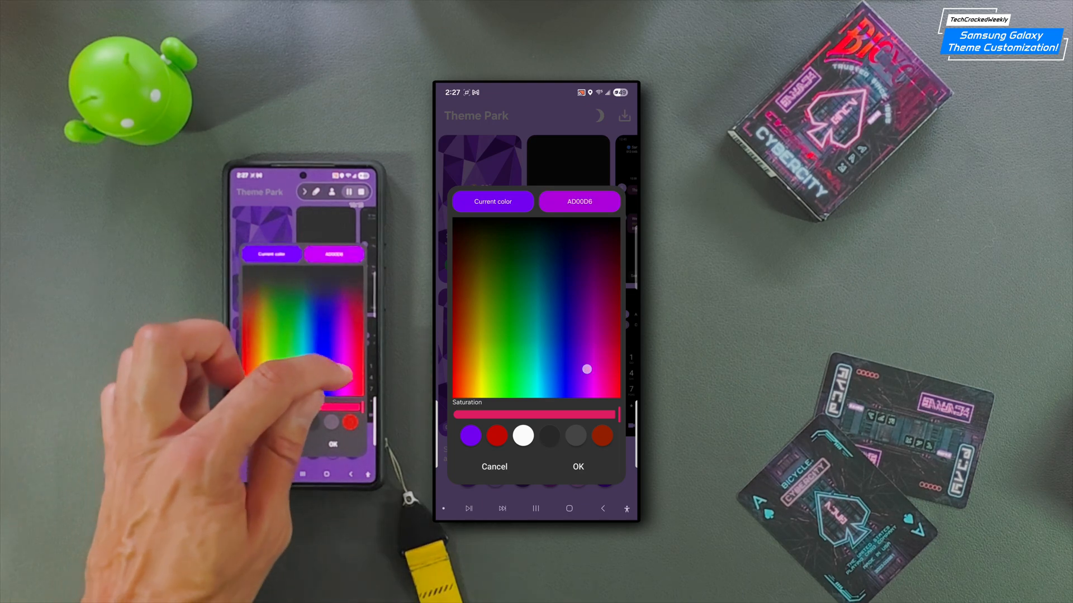
drag(587, 369, 595, 336)
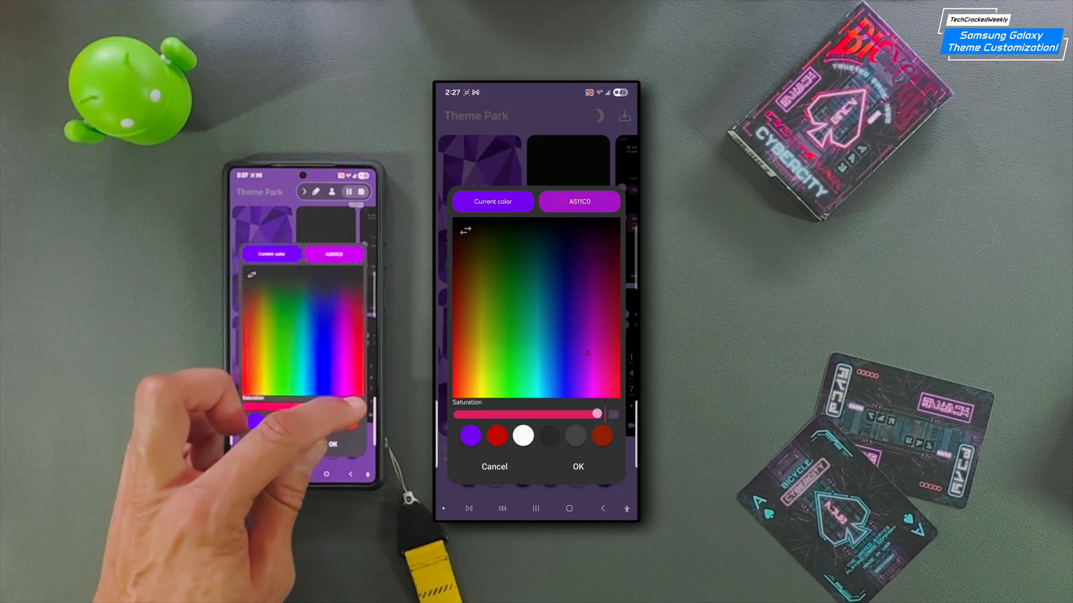
drag(597, 414, 455, 414)
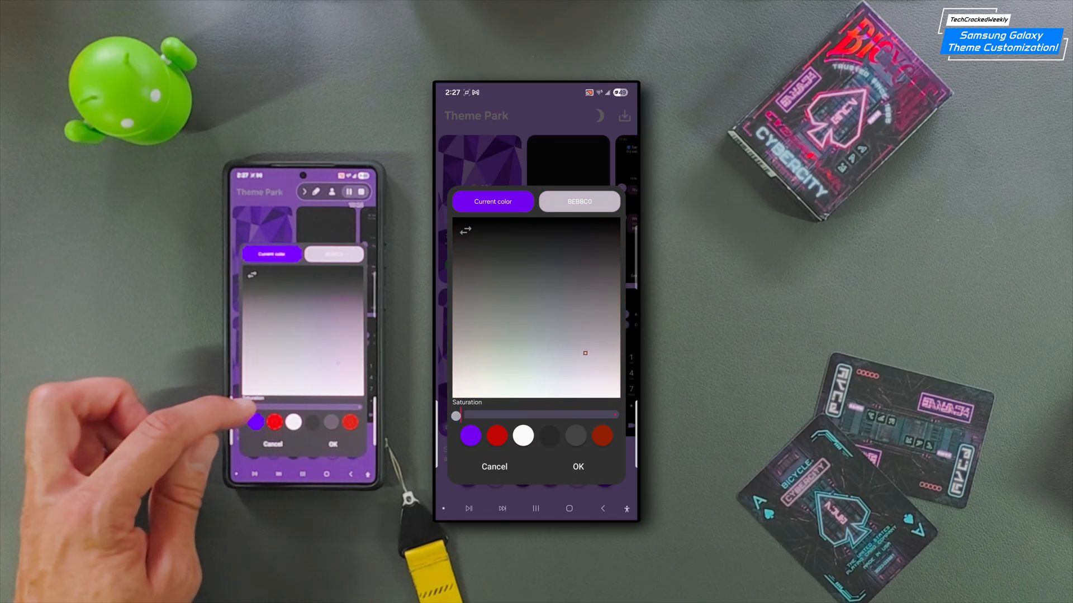
drag(478, 415, 615, 415)
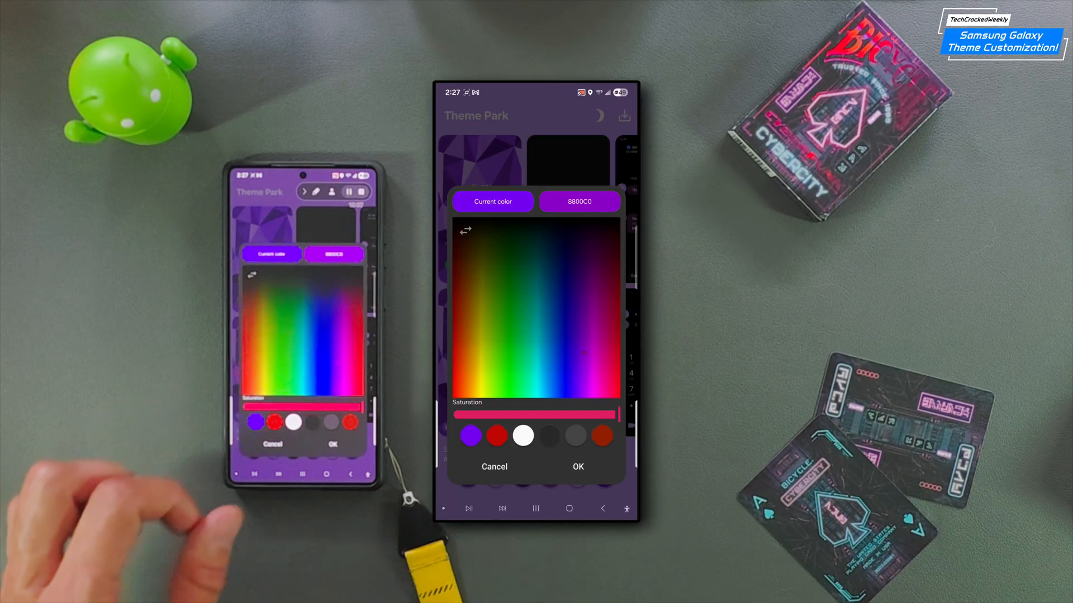
click(577, 466)
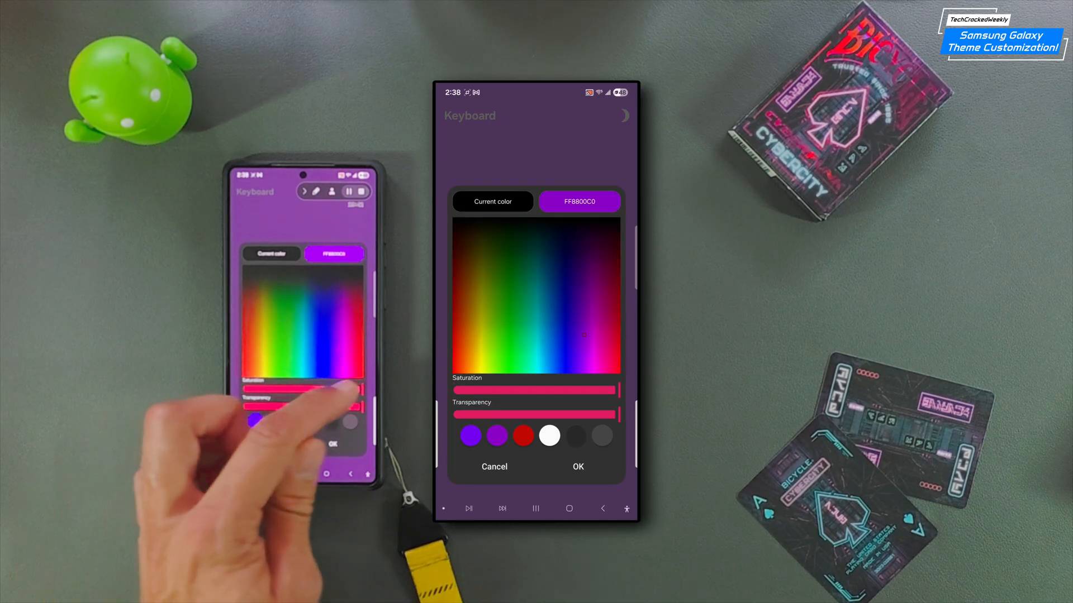
Max the keyboard colour's saturation and opacity to reach FF9600C0
drag(472, 389, 610, 389)
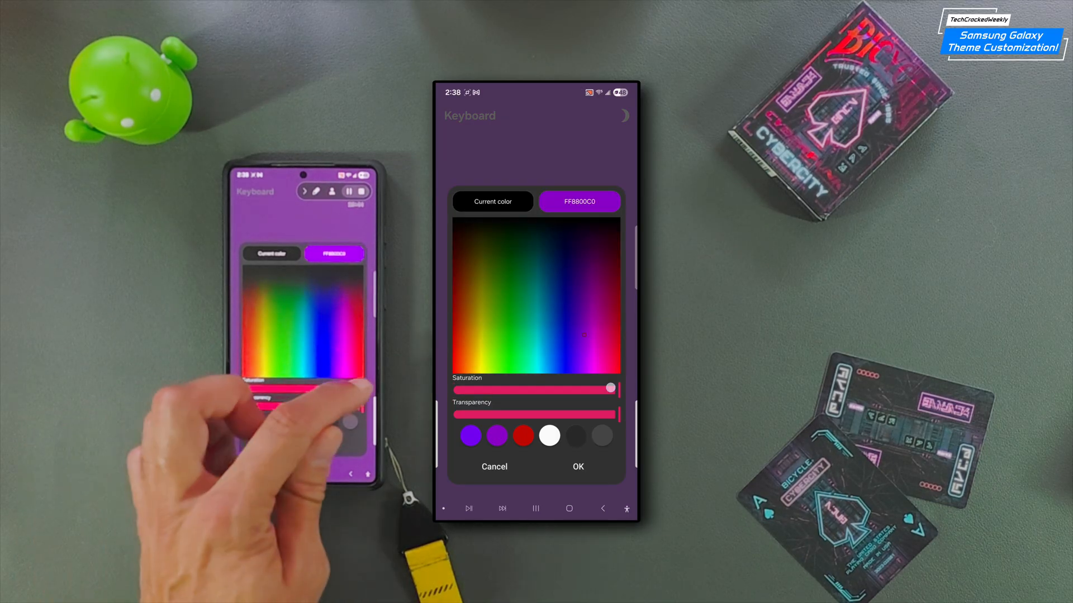
drag(611, 389, 458, 390)
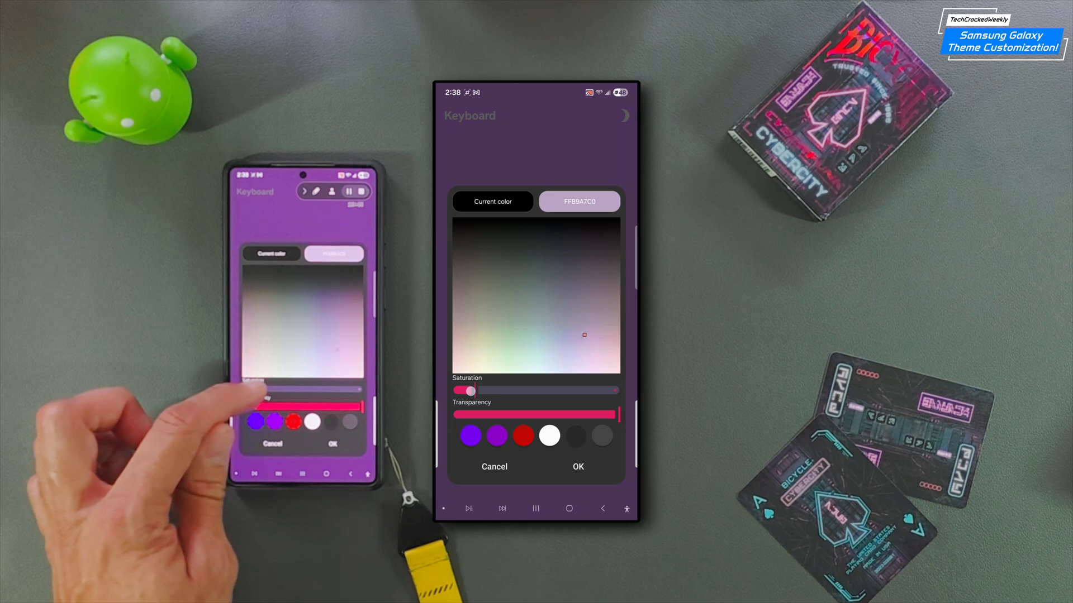
drag(472, 390, 619, 390)
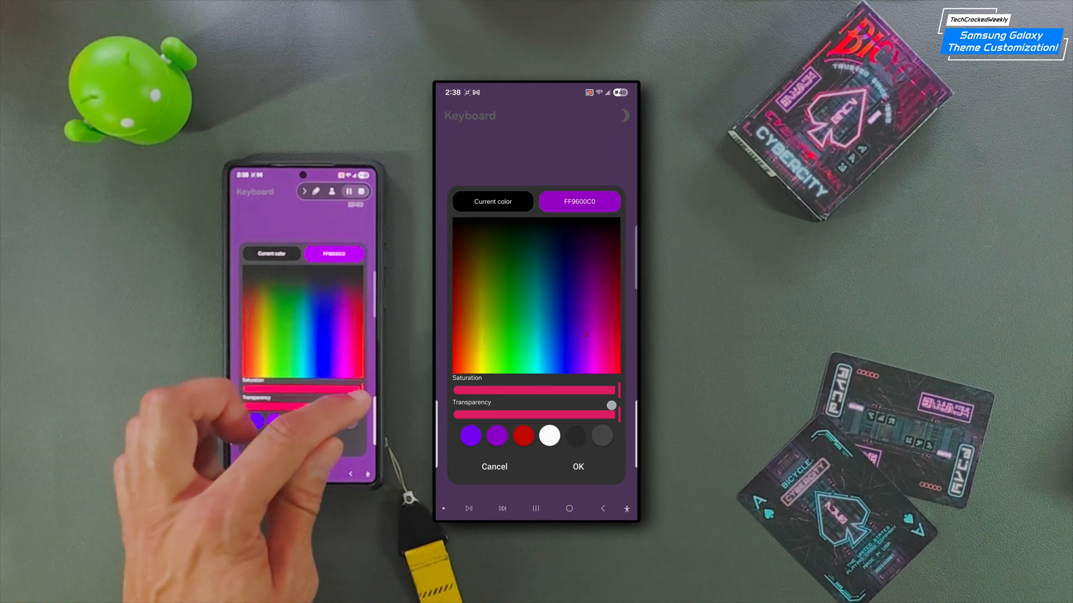
drag(610, 405, 598, 410)
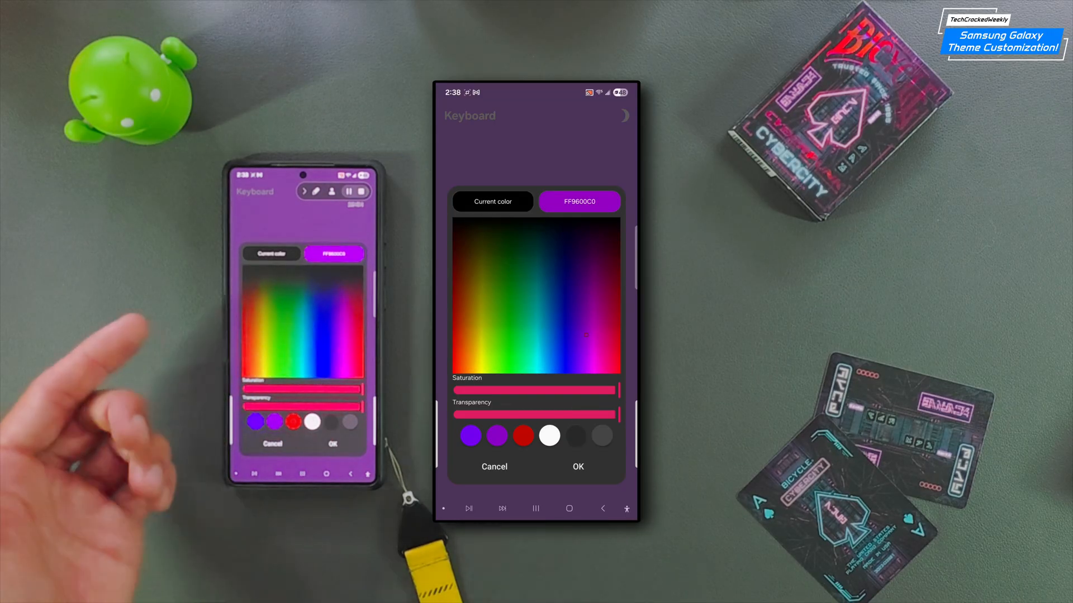
drag(618, 414, 548, 409)
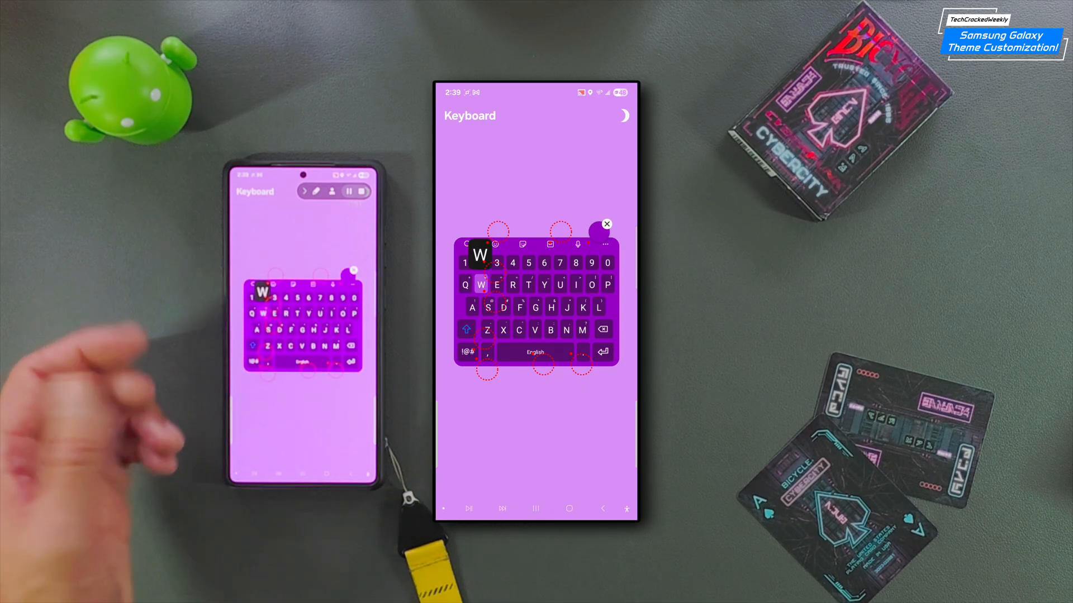
mouse_move(171, 479)
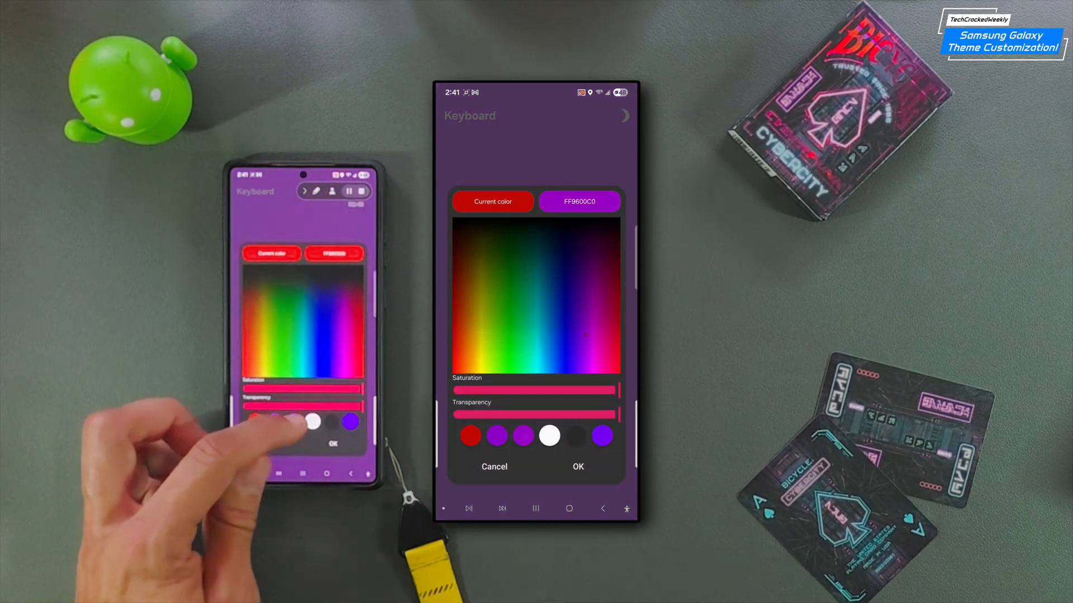
Apply purple to the red keyboard element and white FFFFFFFF to the dark one
click(549, 436)
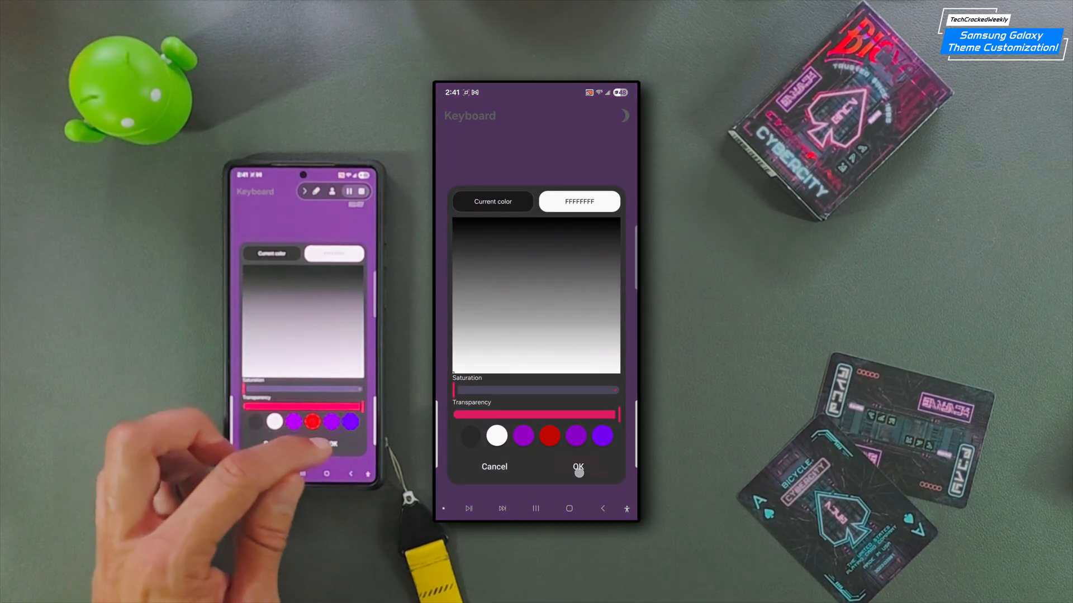
click(578, 466)
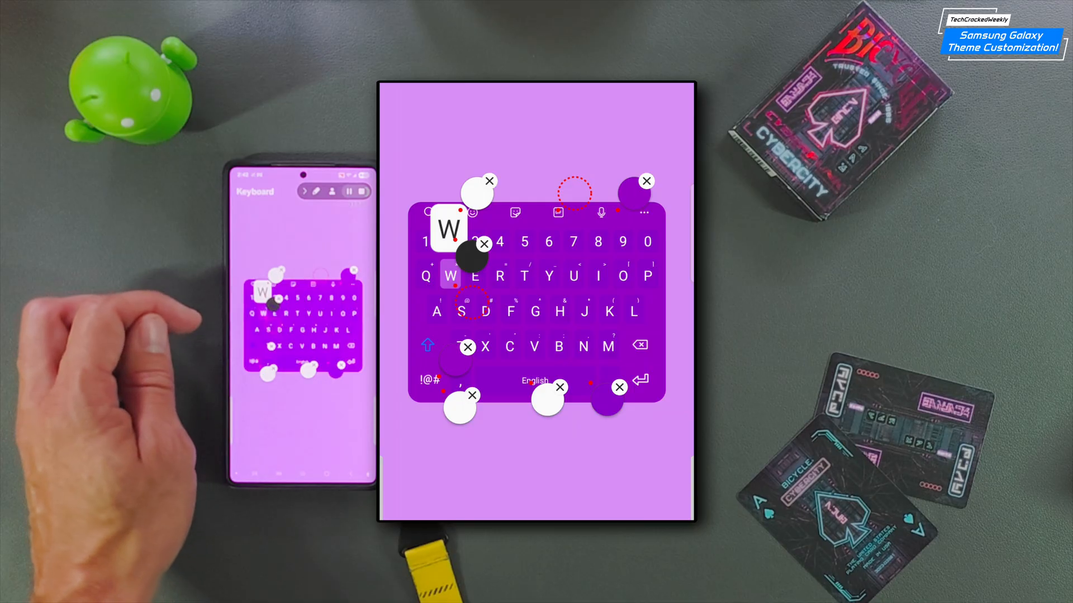
mouse_move(137, 356)
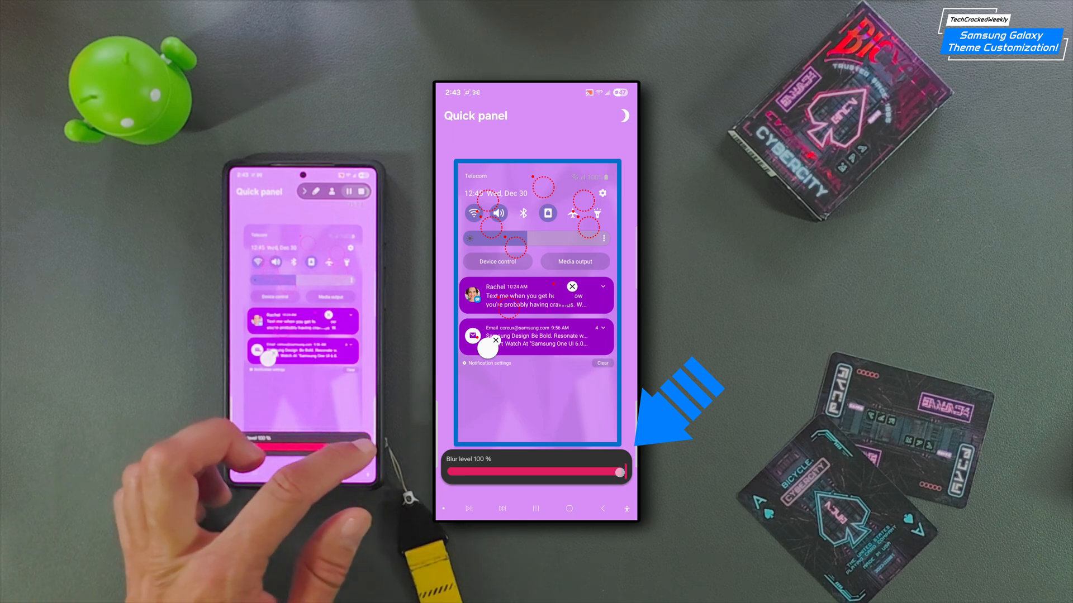
Drag the Quick panel blur level to 28% and confirm colour 8800C0
drag(619, 473, 532, 475)
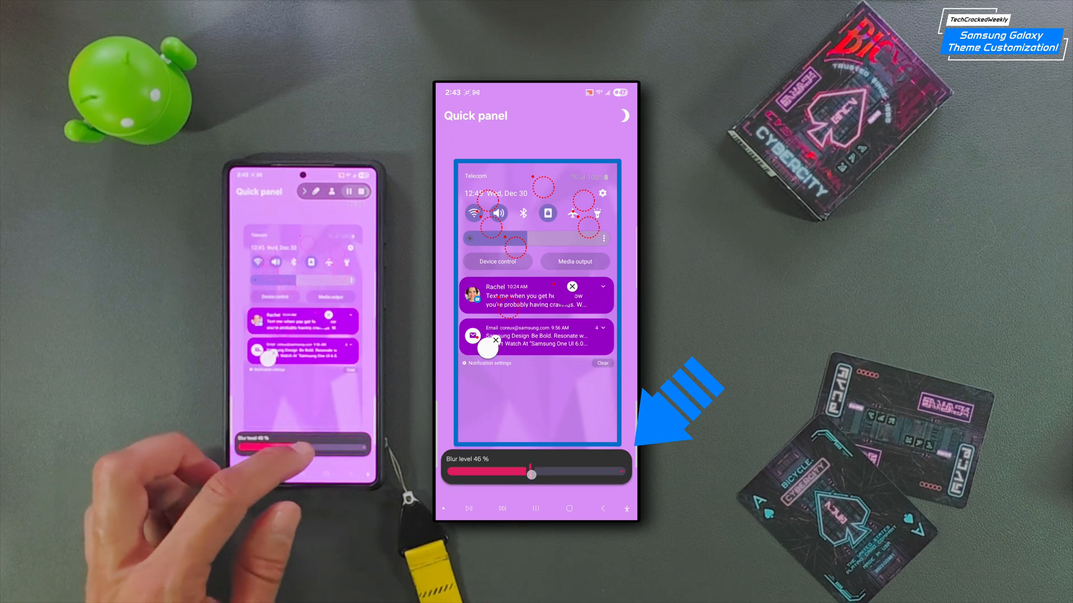
drag(533, 474, 458, 472)
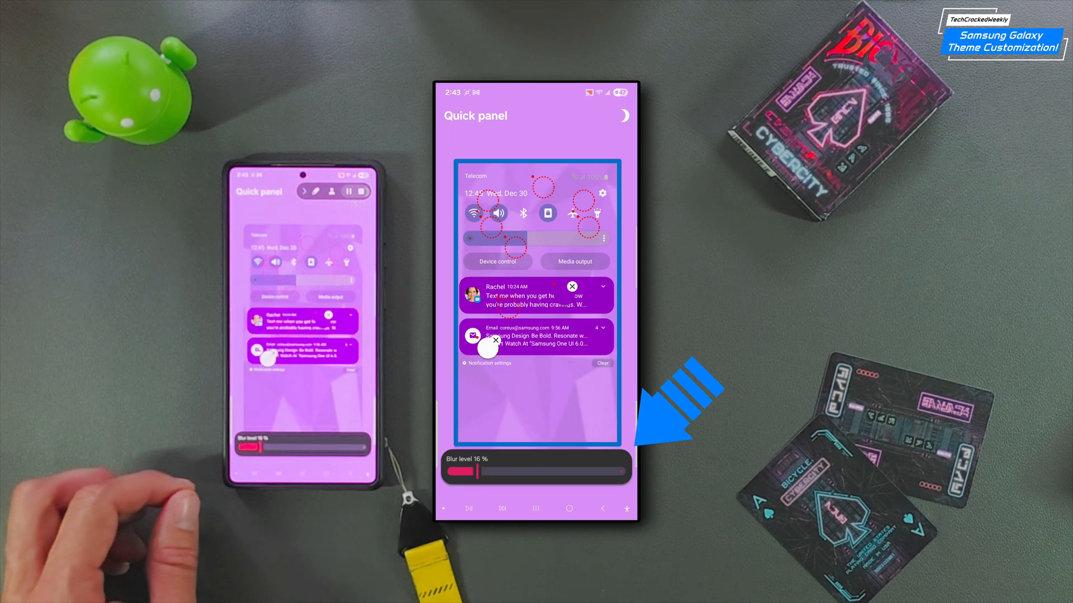
drag(458, 470, 612, 470)
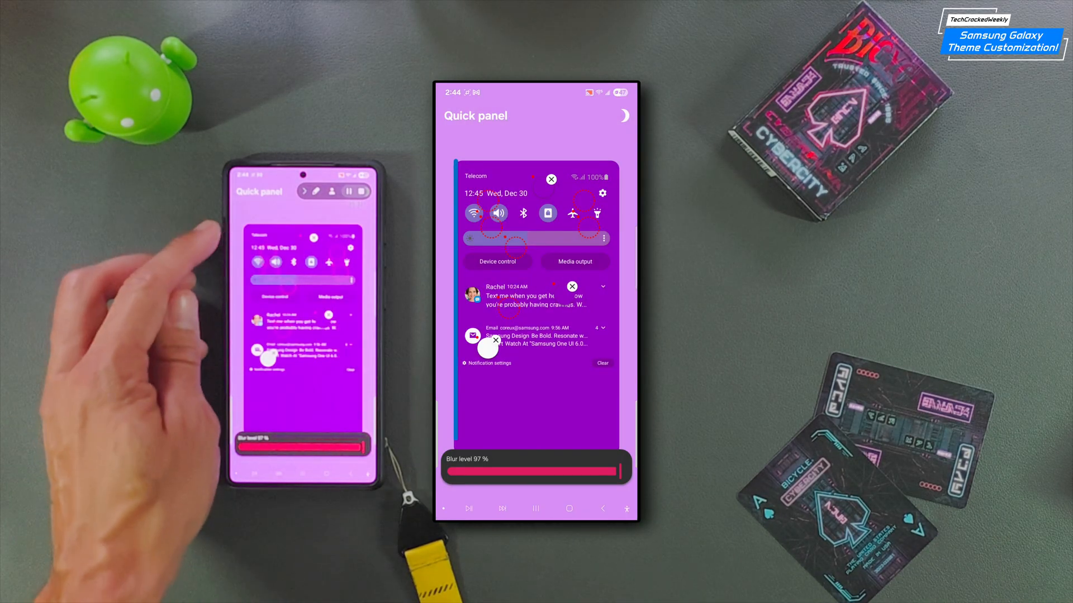
drag(355, 447, 308, 446)
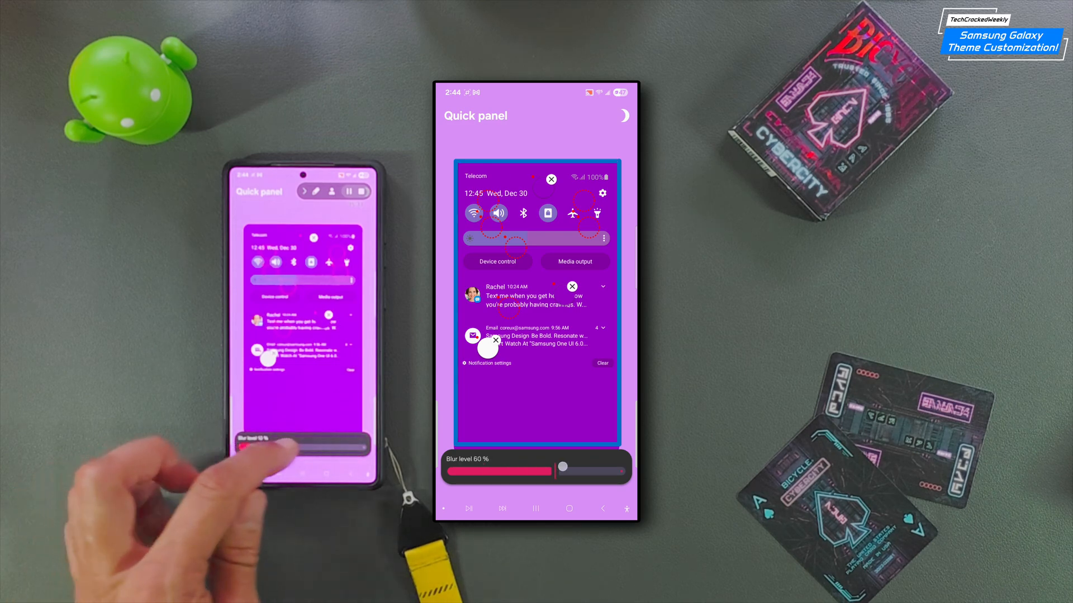
drag(563, 467, 622, 467)
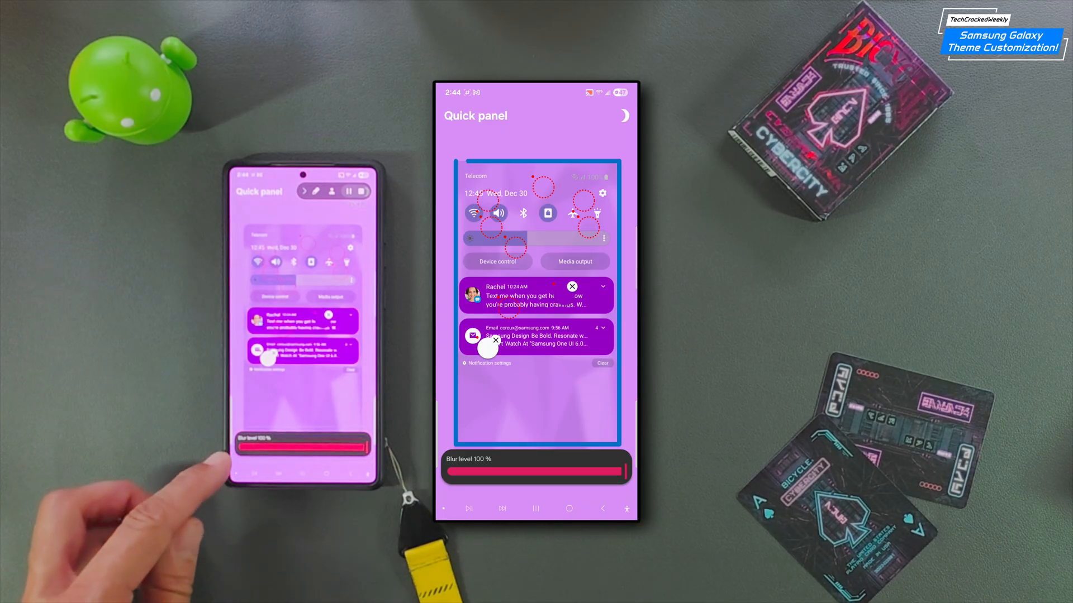
drag(624, 469, 489, 469)
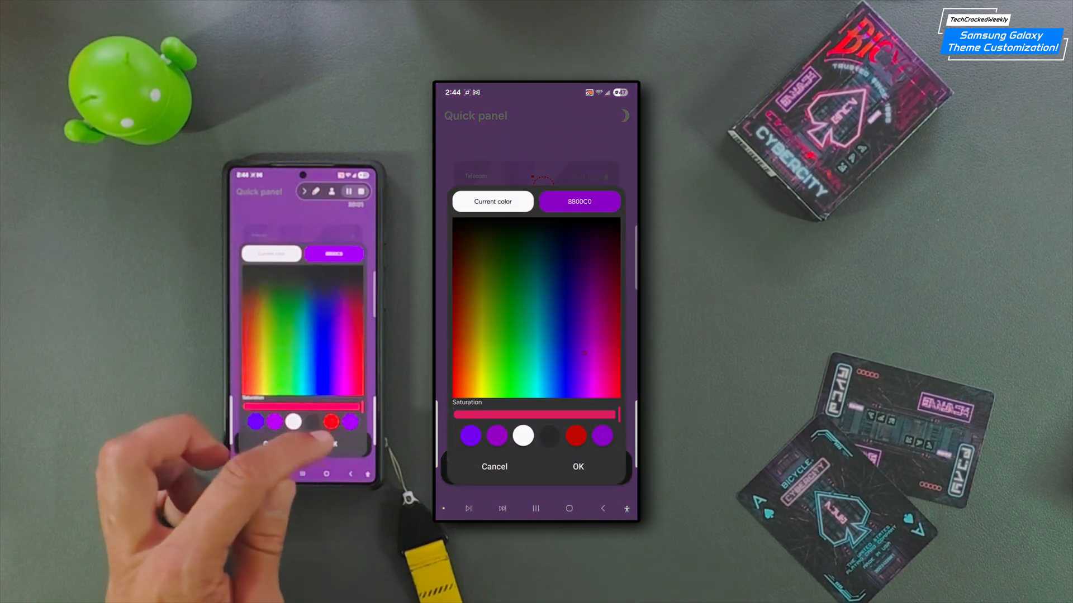
click(577, 466)
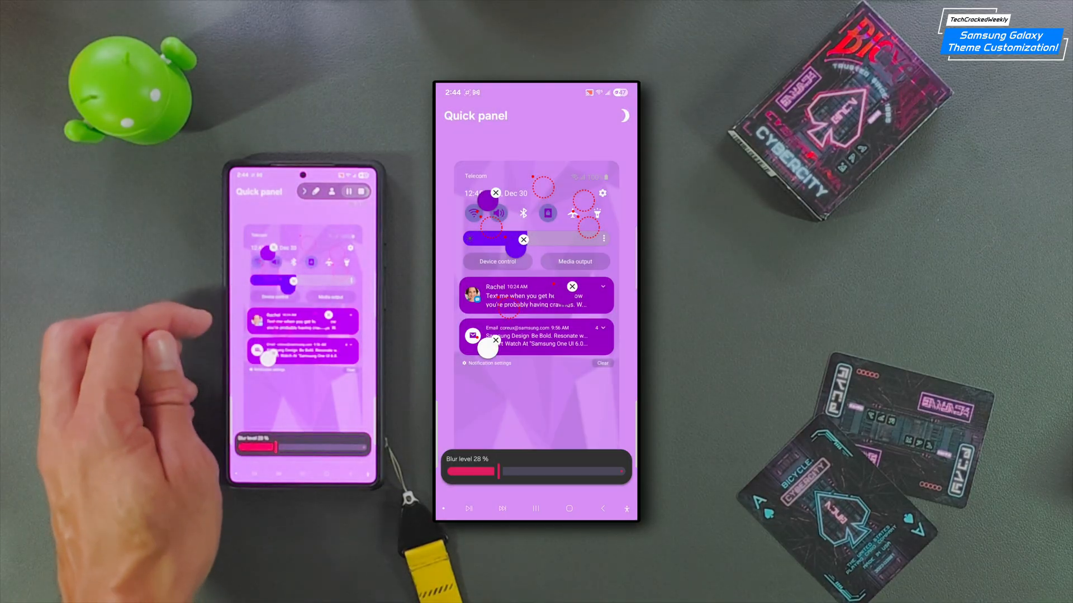
mouse_move(136, 445)
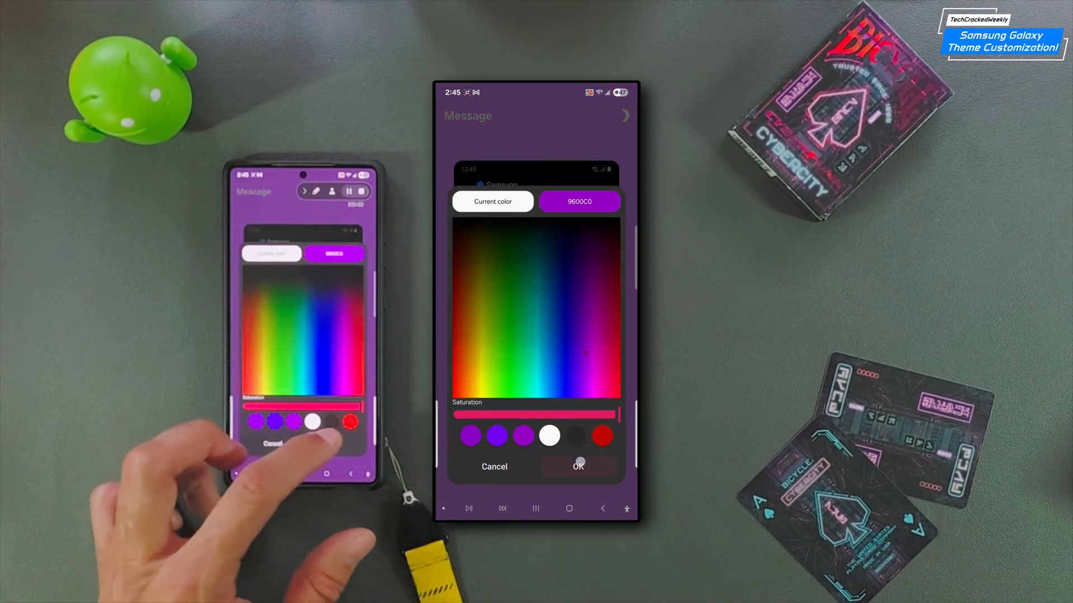
Pick the white FFFFFF swatch for the Message element and confirm it
click(549, 436)
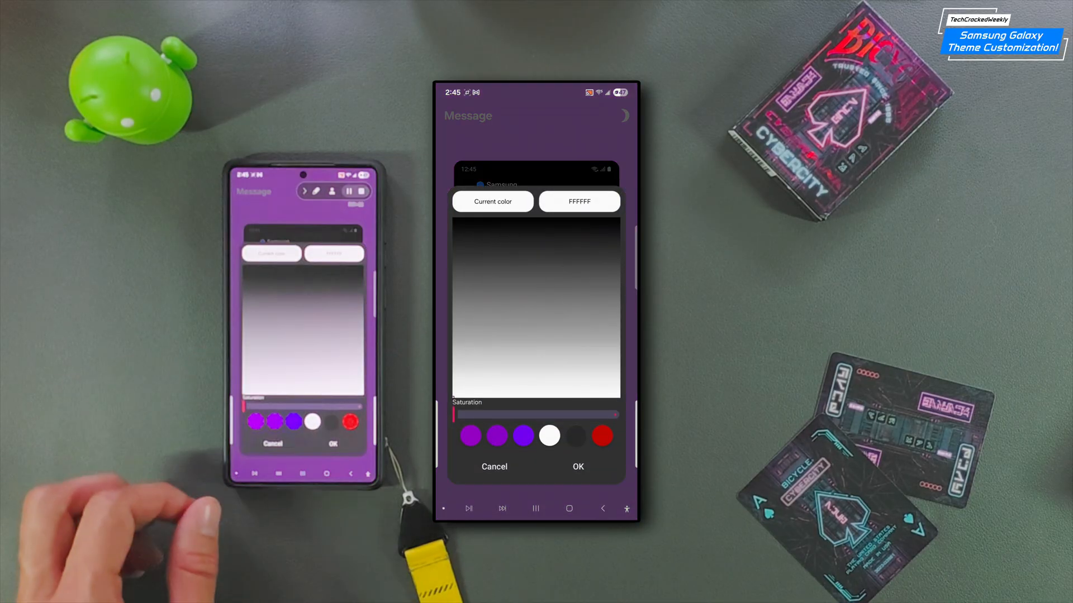
click(523, 436)
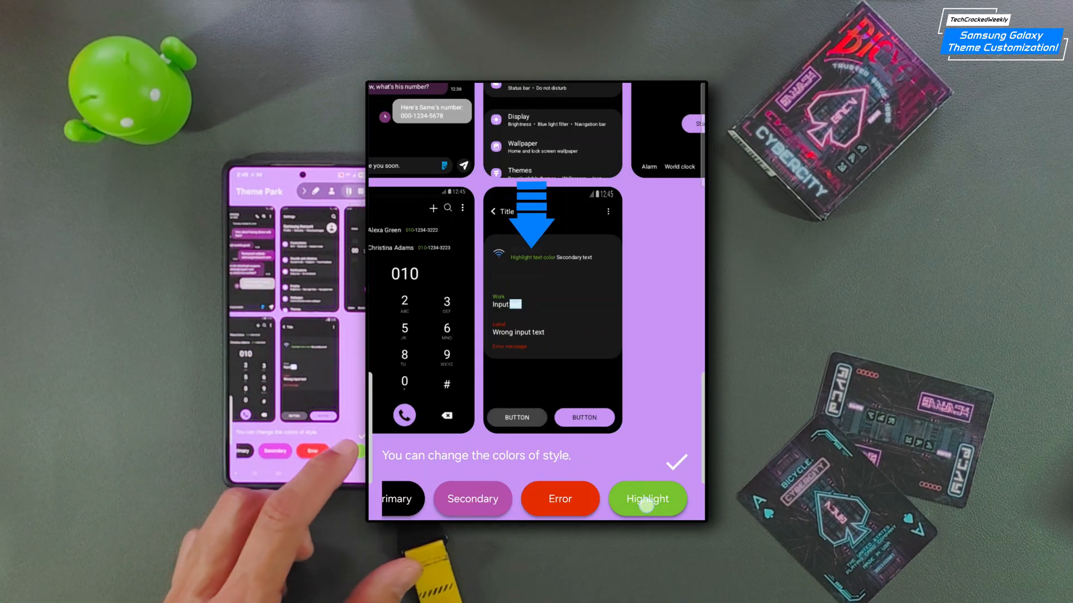
Open the Highlight style colour picker and drag the spectrum to magenta E100DD
click(646, 499)
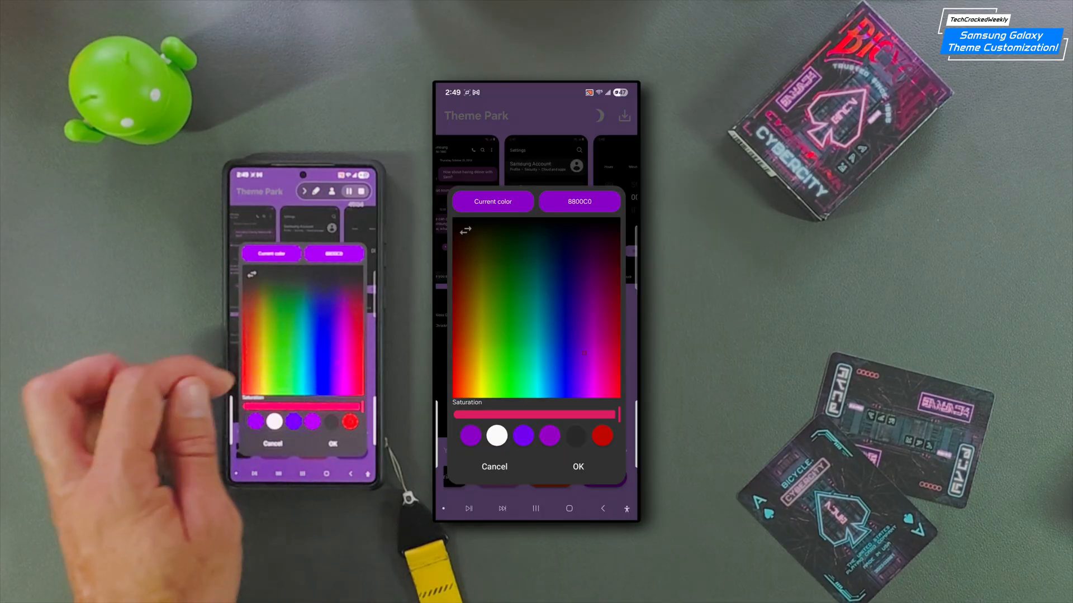
click(579, 381)
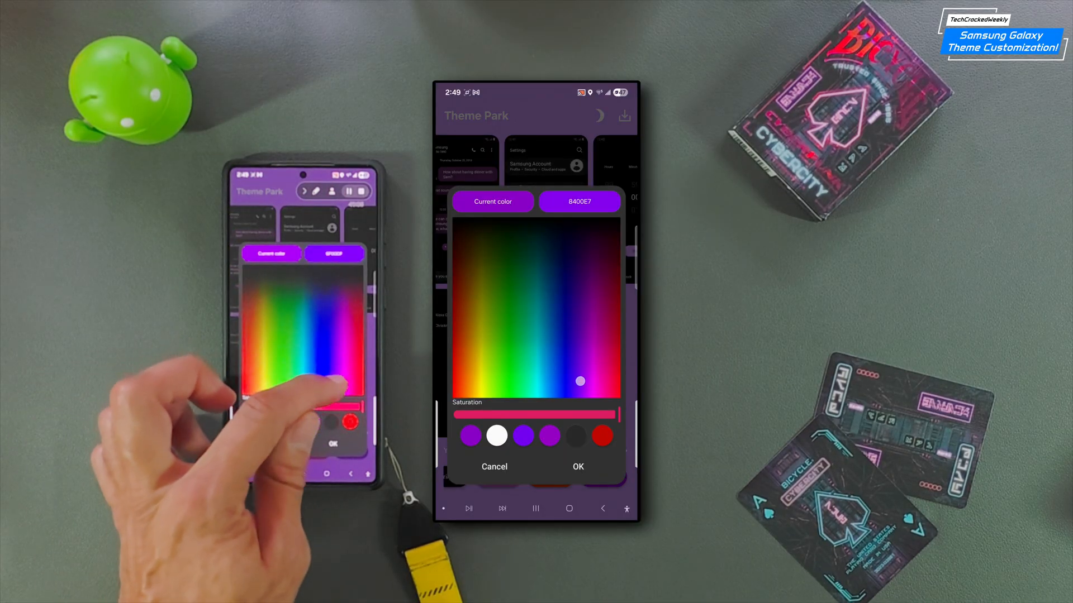
drag(580, 382, 594, 376)
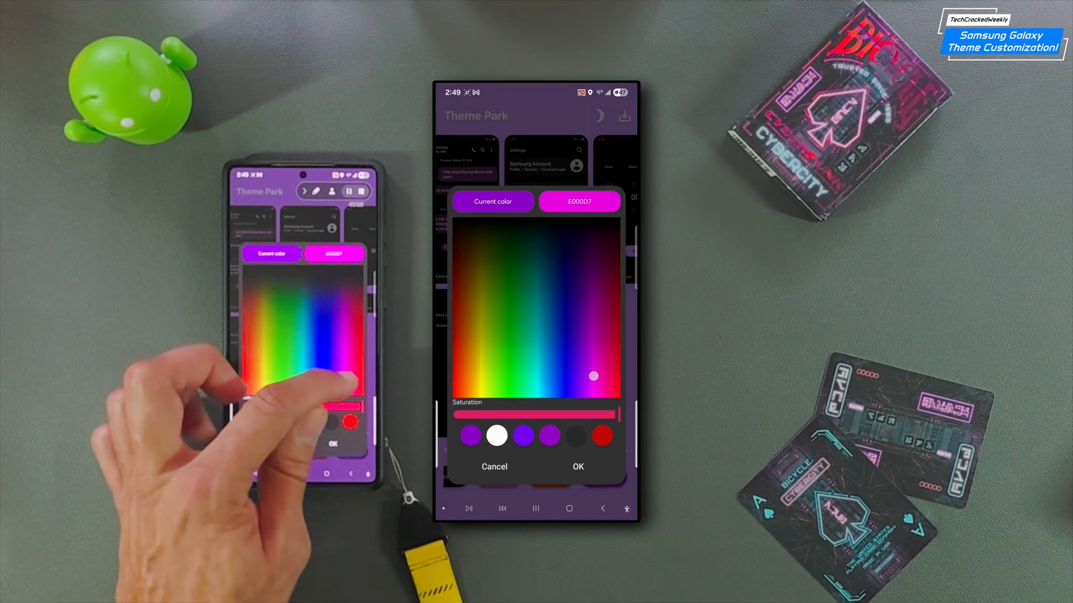
click(577, 466)
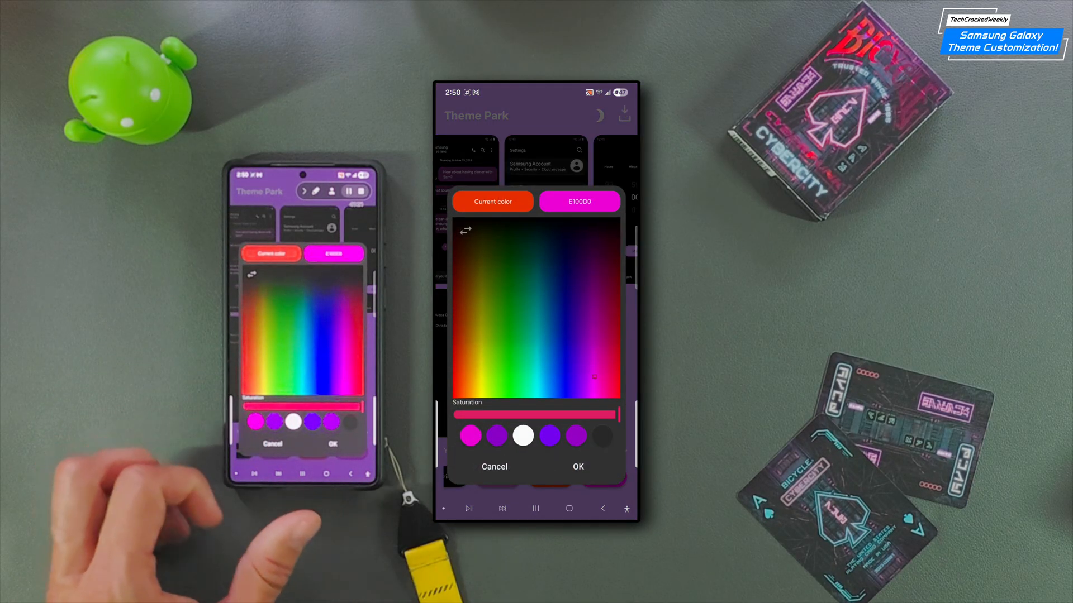
click(577, 467)
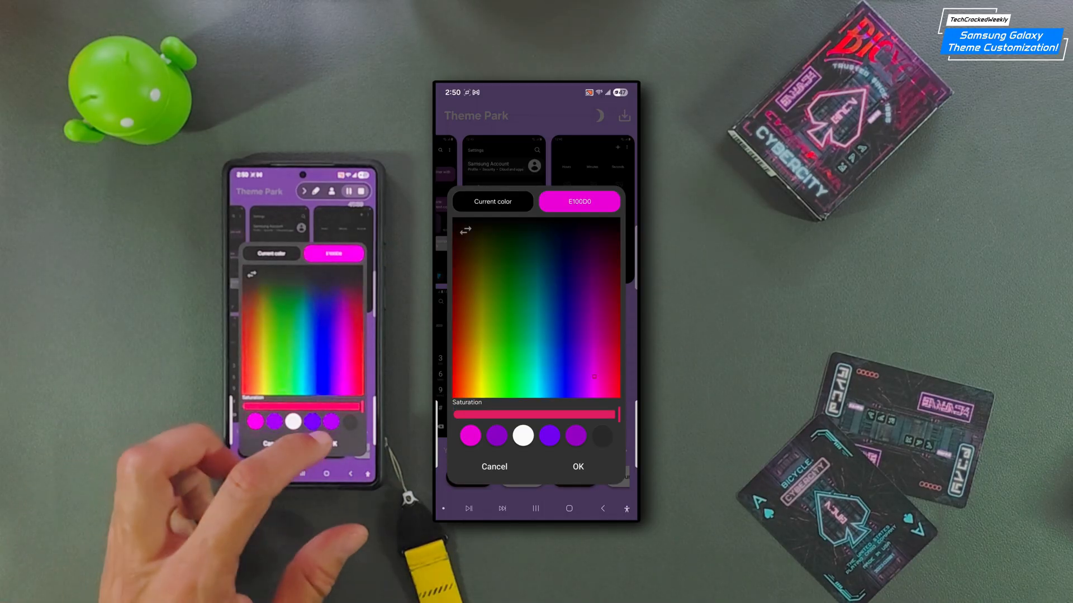
Confirm the magenta style colour and set the Background chip to a purple swatch
click(577, 466)
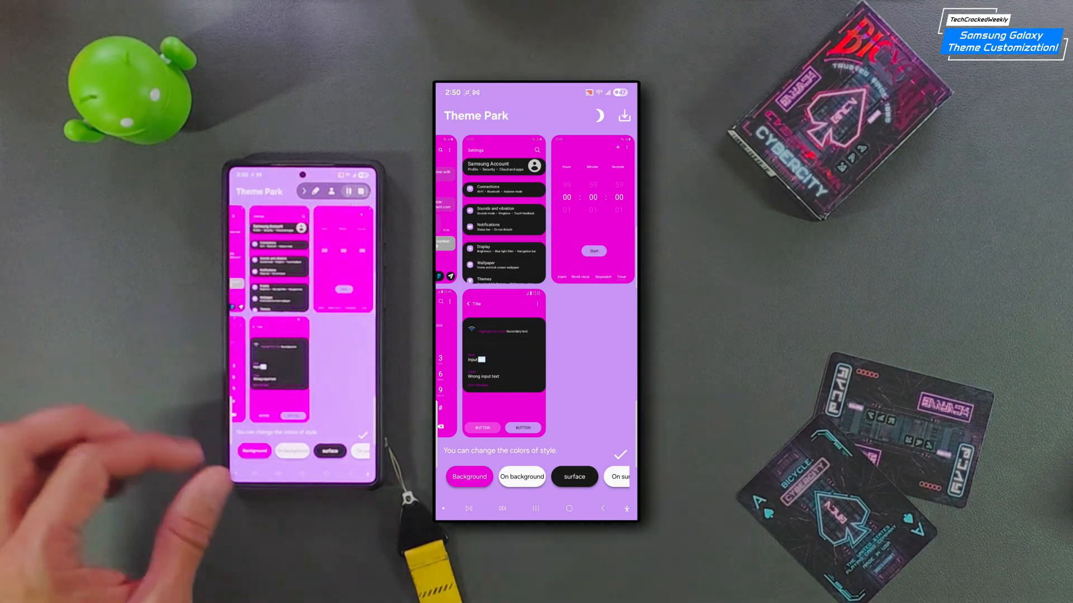
click(573, 477)
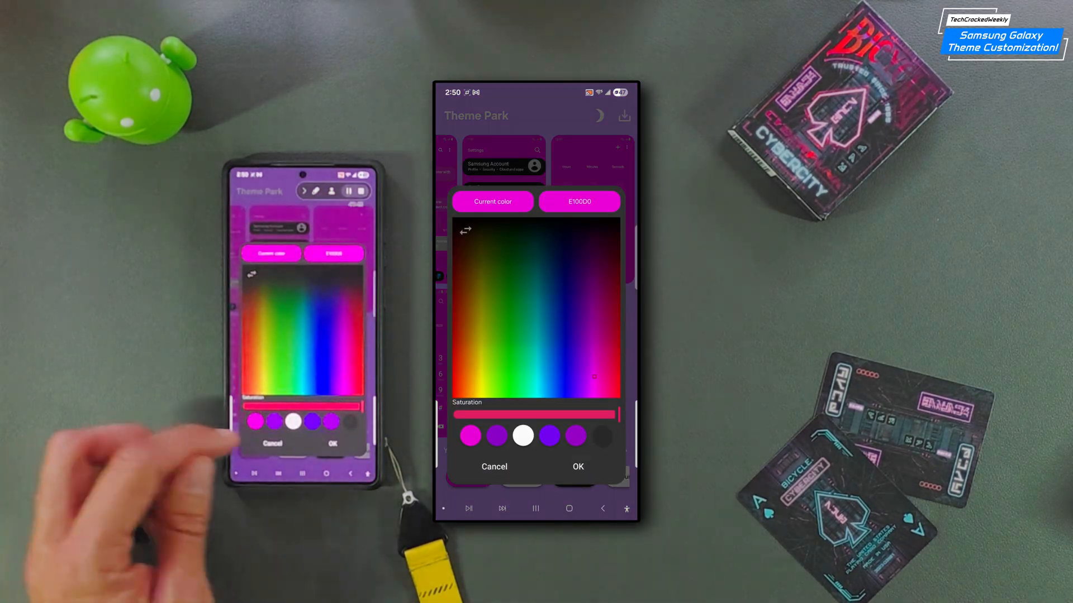
click(577, 466)
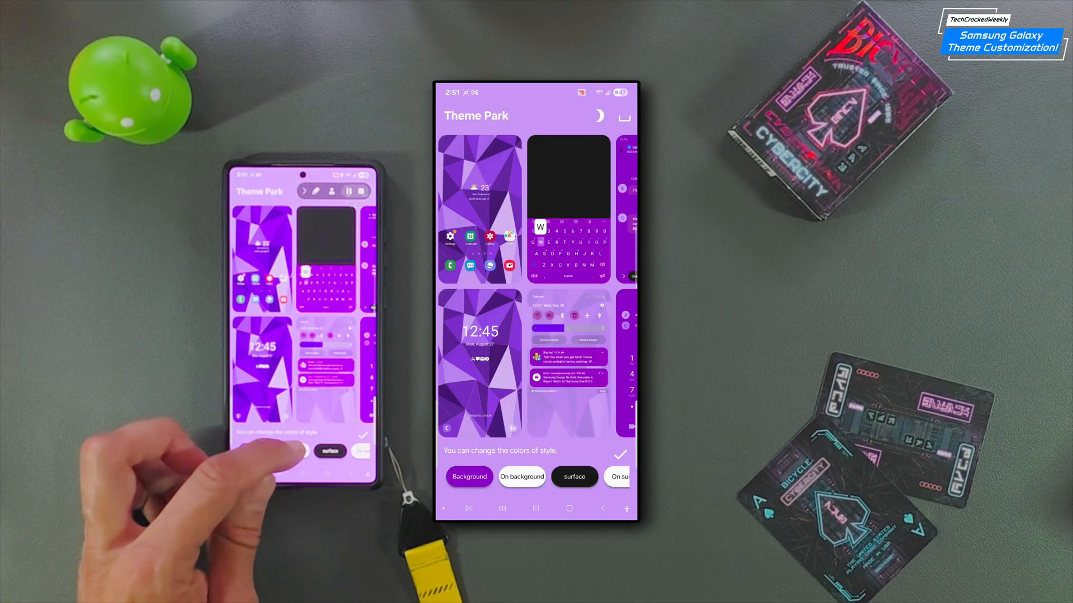
Set the surface style colour to dark green 196800
click(574, 476)
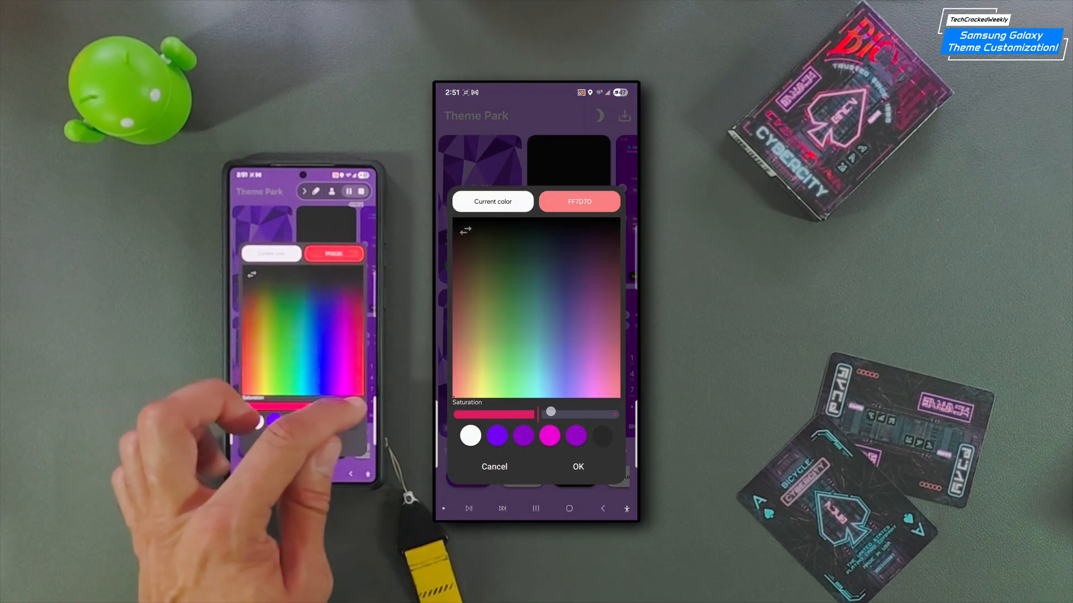
drag(550, 414, 619, 414)
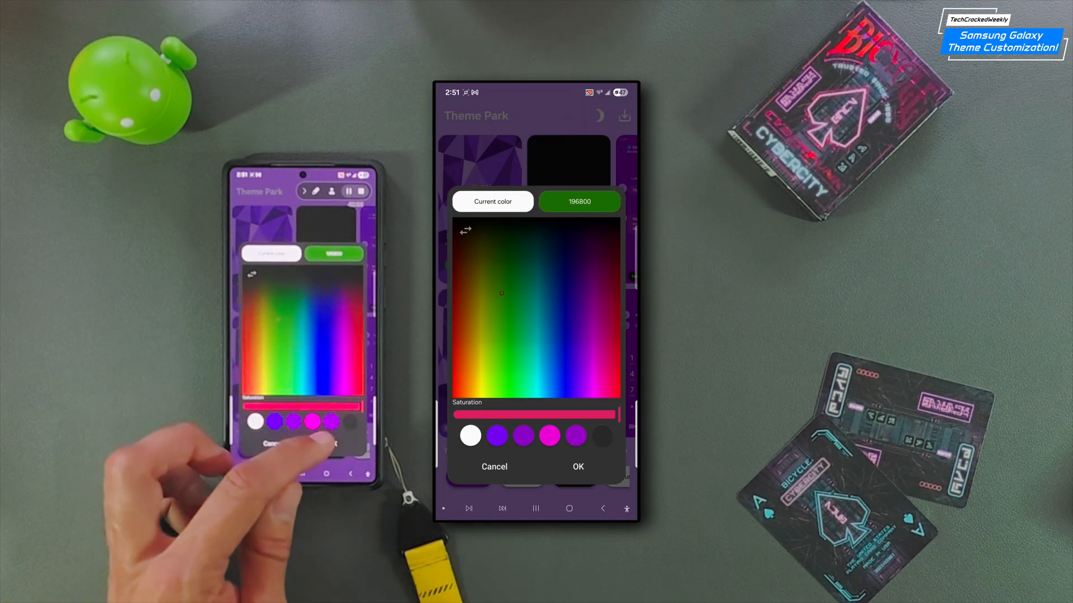
click(577, 466)
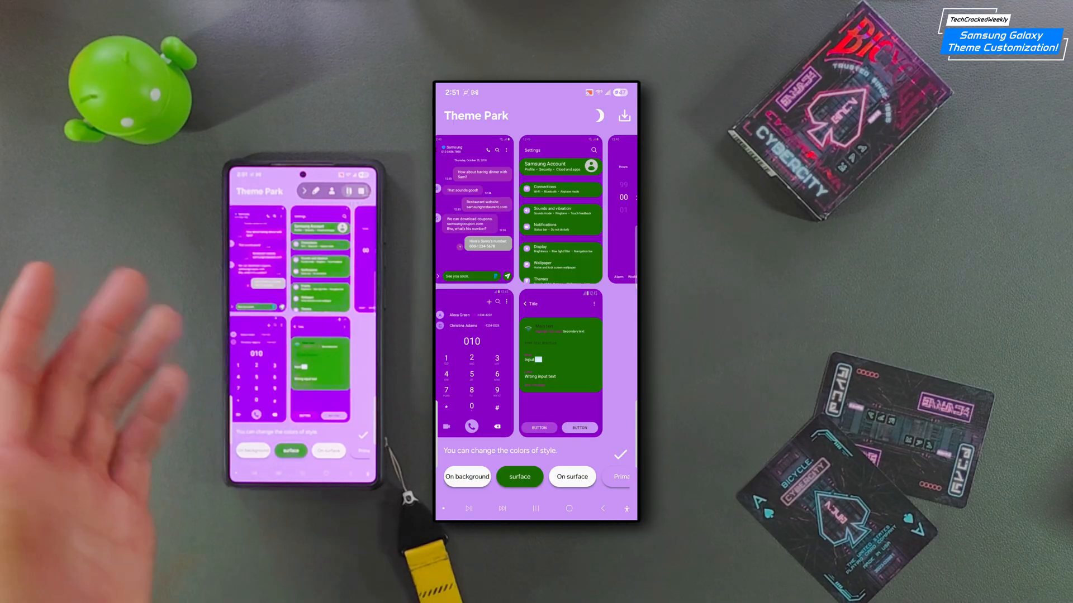
Change the surface colour from green to the dark gray 525252 swatch
click(519, 476)
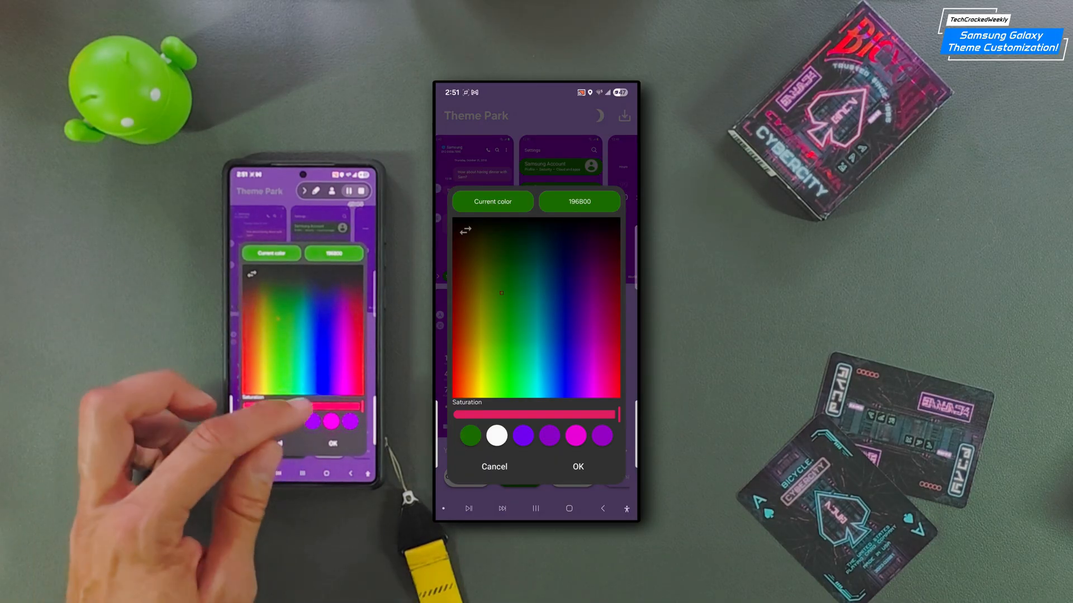
click(577, 467)
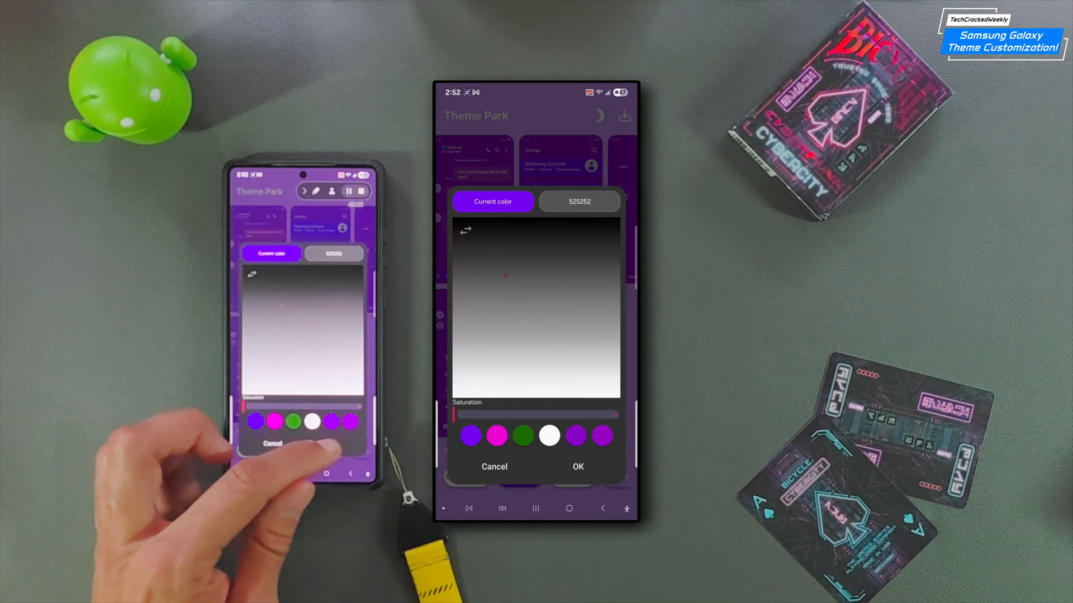
click(577, 467)
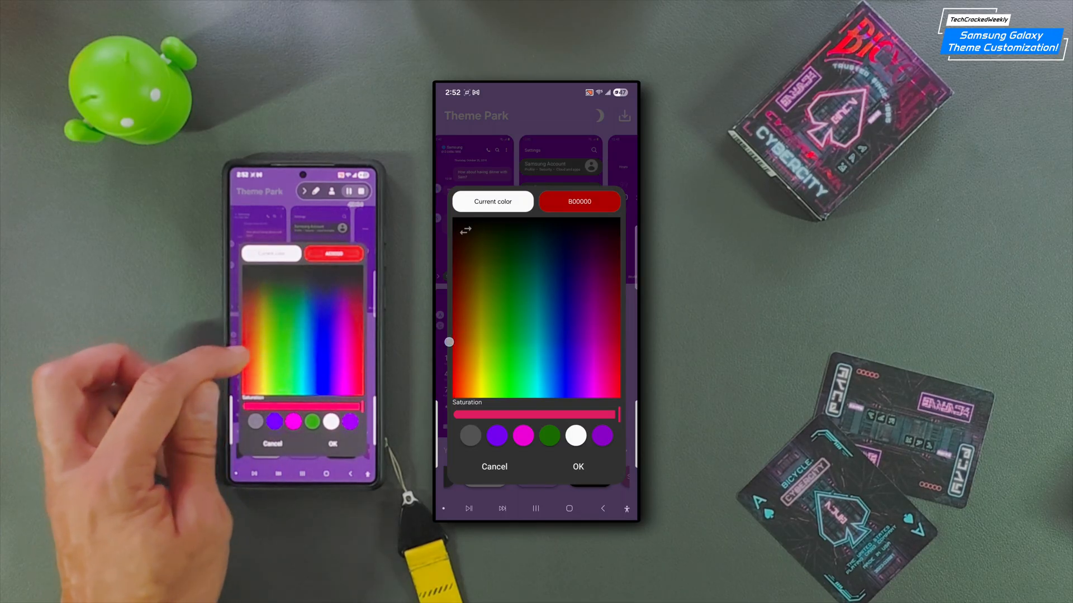
click(577, 466)
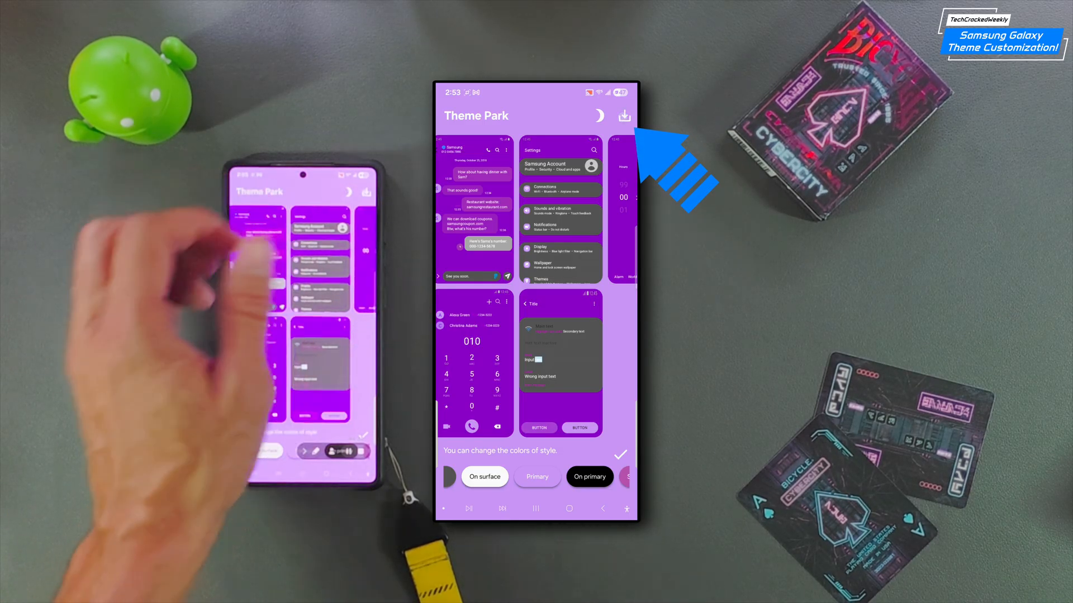
Save the custom theme under the name 'Purple'
click(624, 115)
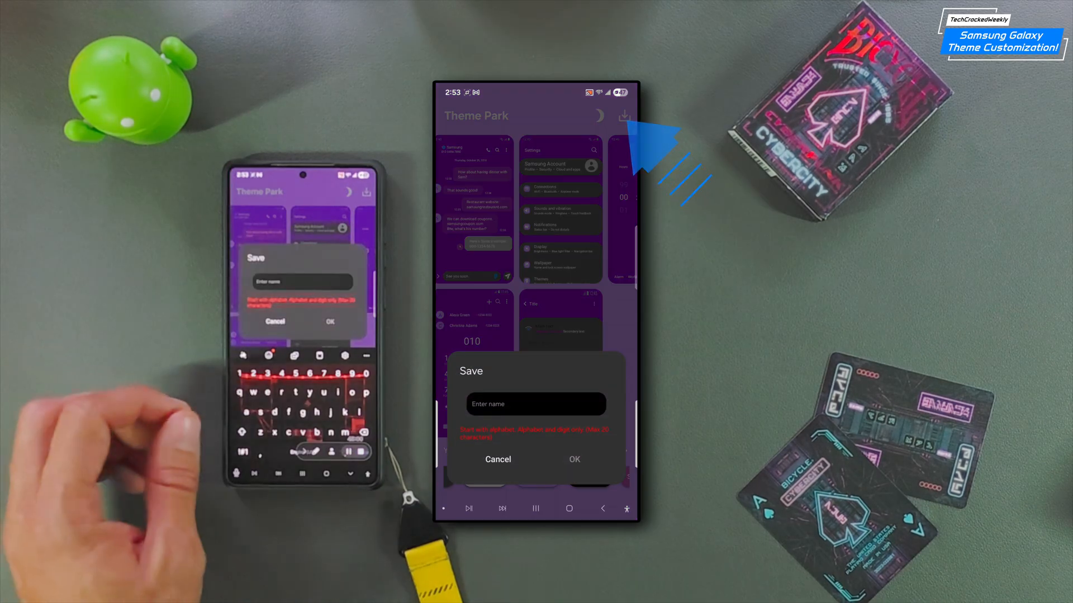
text(Purple)
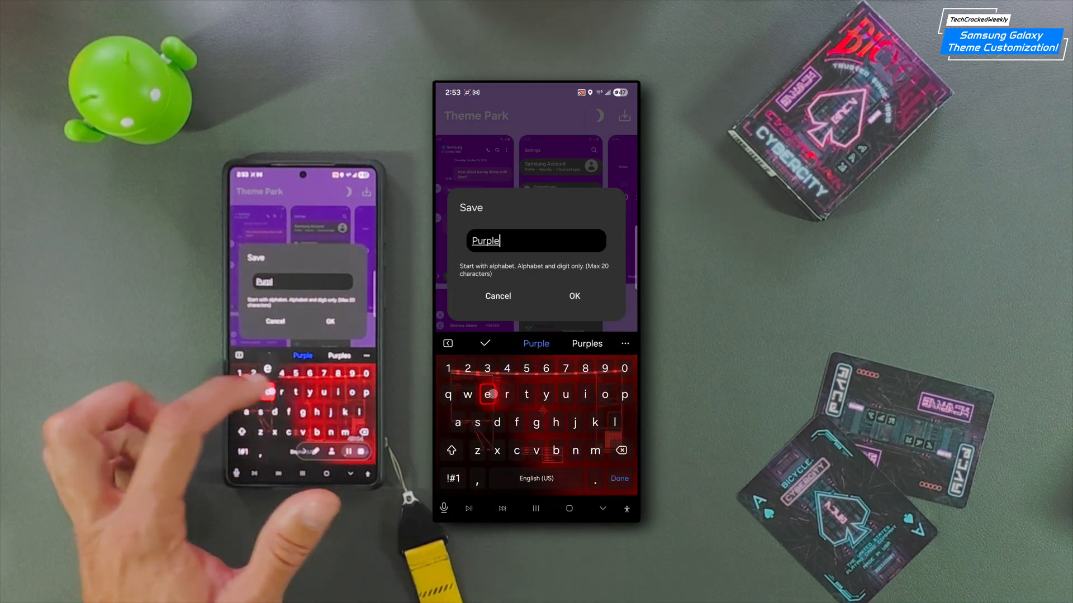
click(573, 296)
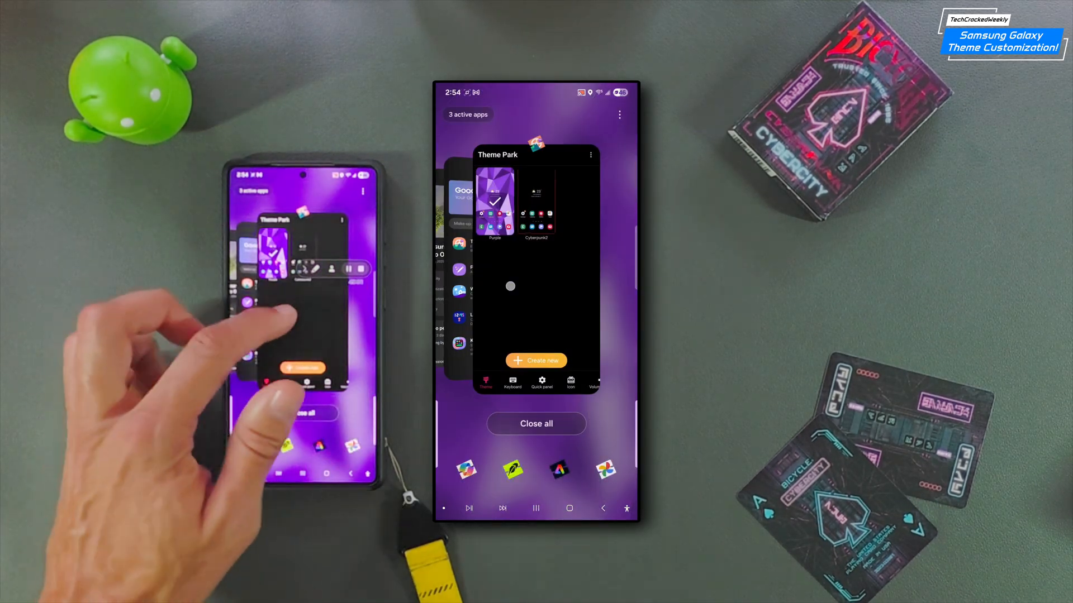
Apply the Cyberpunk2 theme from the Theme Park list, replacing Purple
click(536, 198)
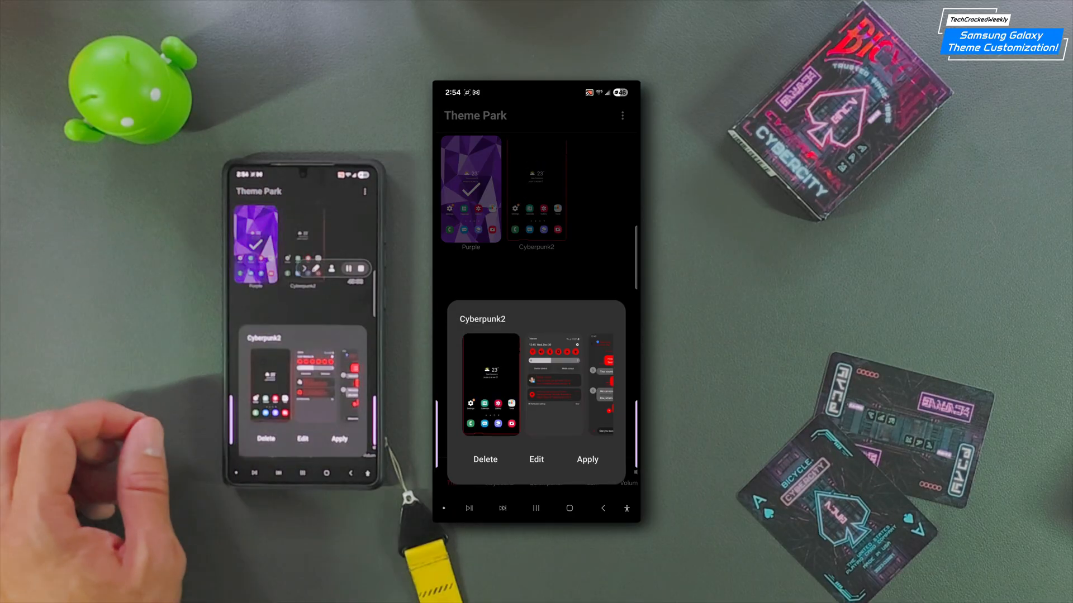
click(587, 460)
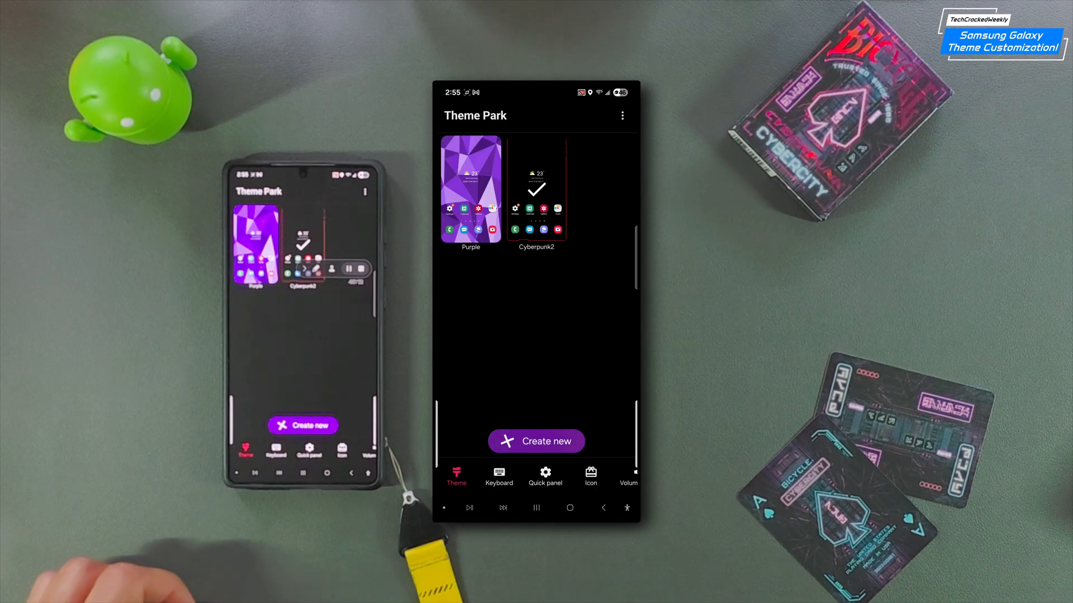
click(536, 441)
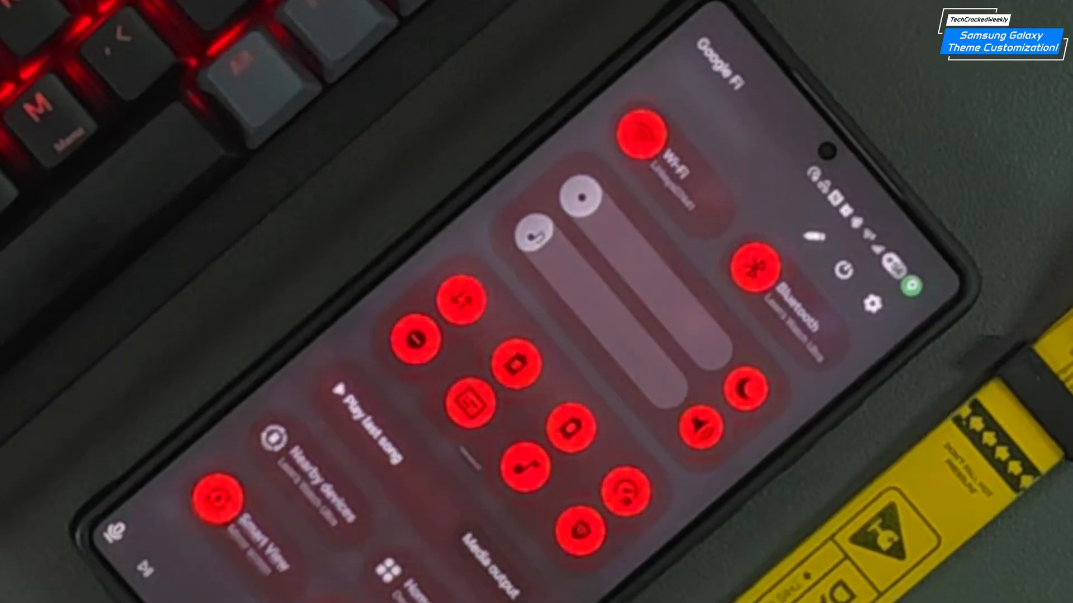
Scroll the red-accented Cyberpunk2 quick panel to view its lower tiles
scroll(down, 3)
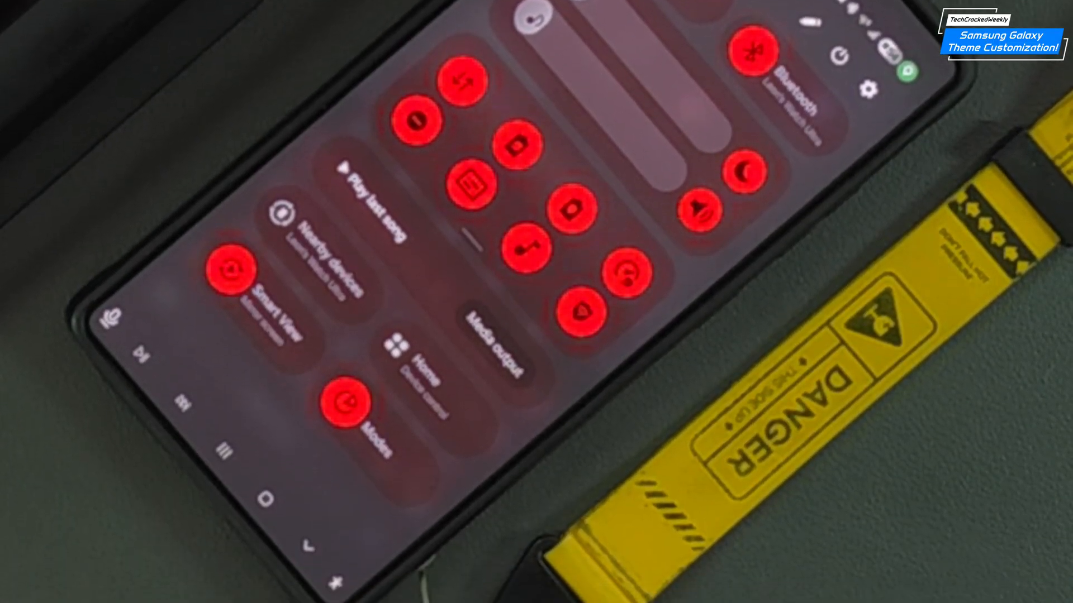